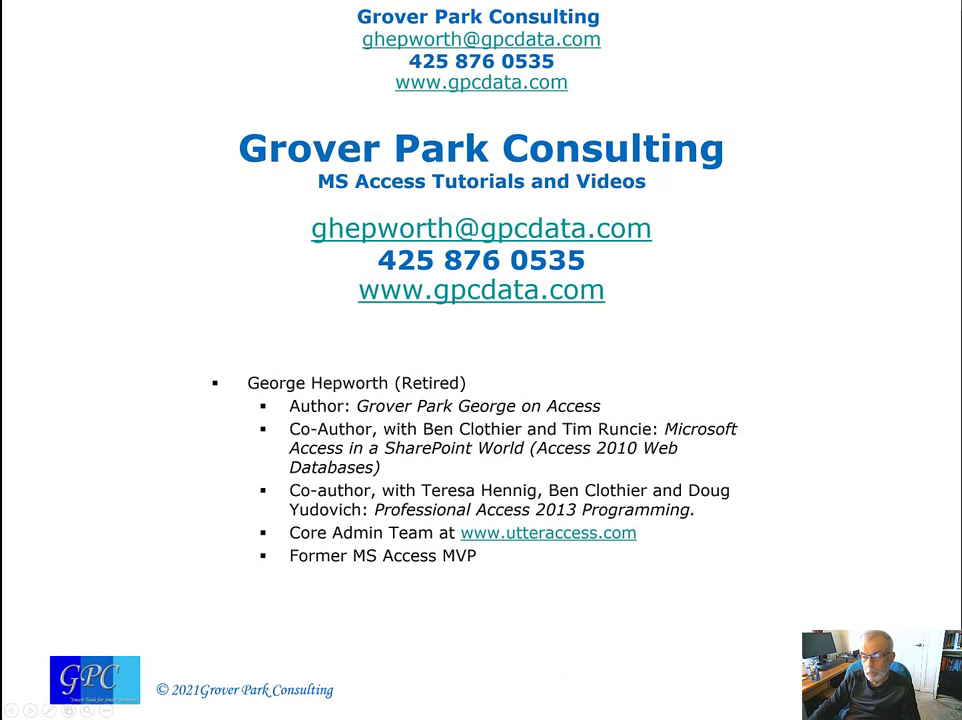
- Advance past the credentials slide to the 'Building Mike's Mobile Library' title slide
key(Right)
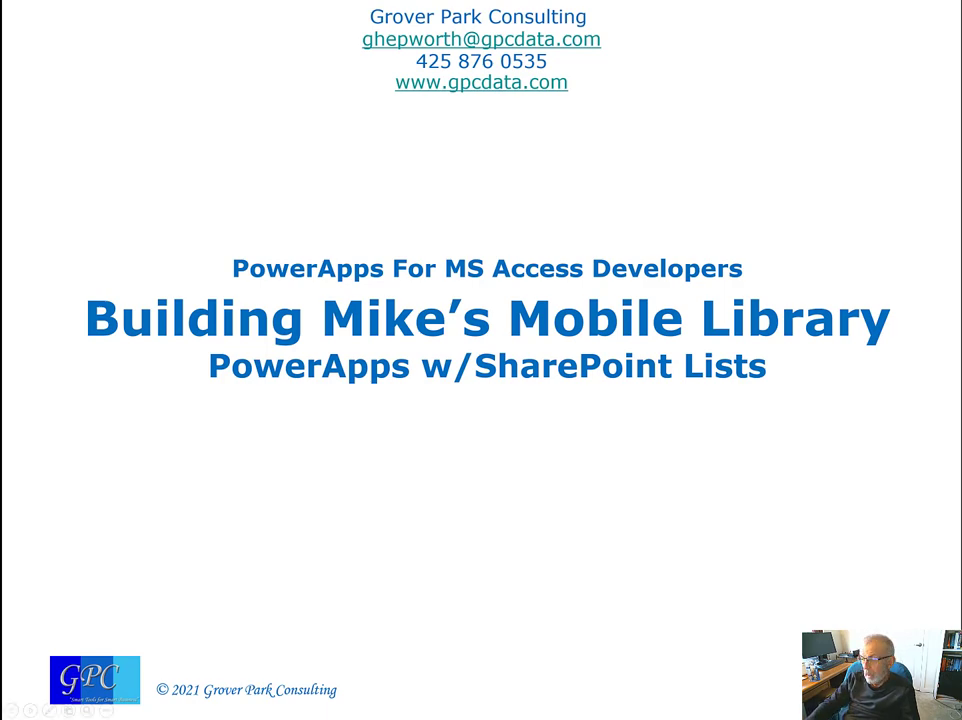
- Exit the slideshow to reveal the Access Main Menu form
key(Right)
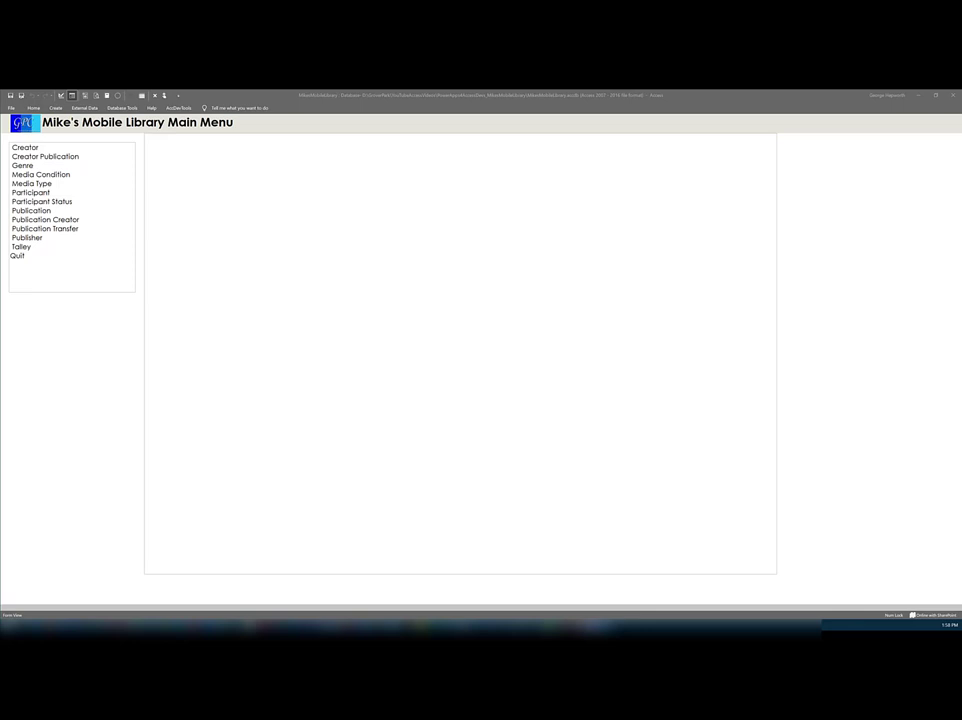
click(30, 210)
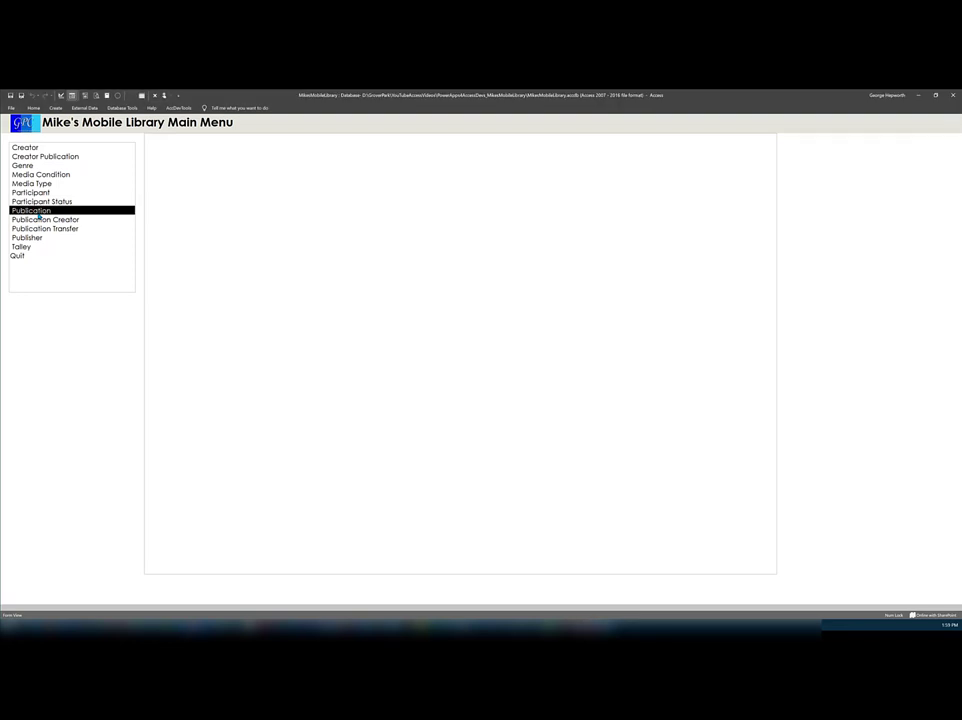
click(30, 210)
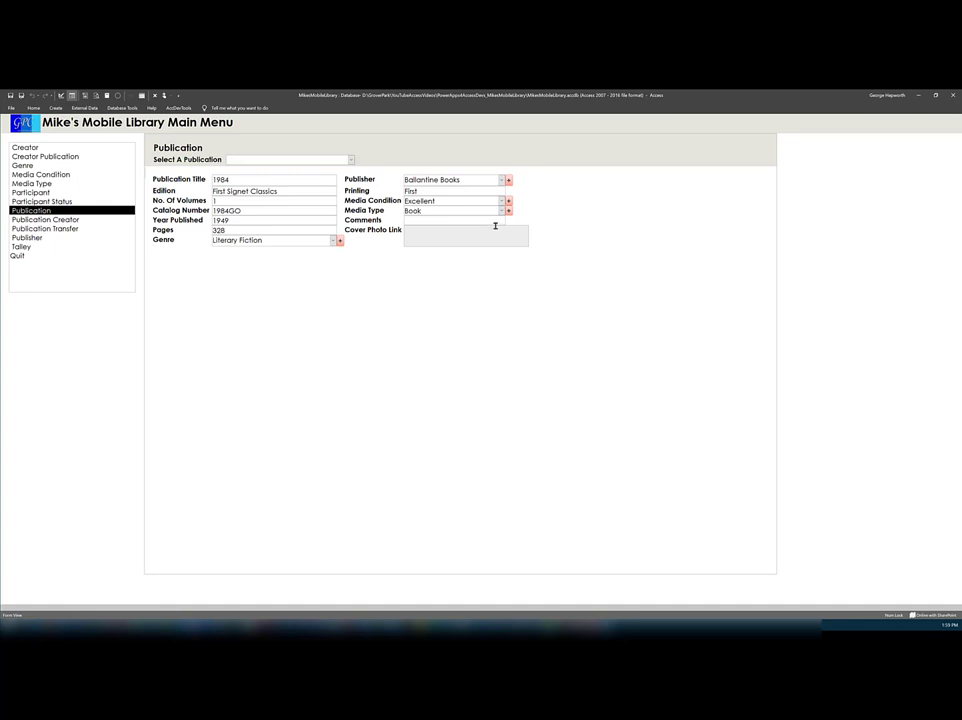
click(508, 210)
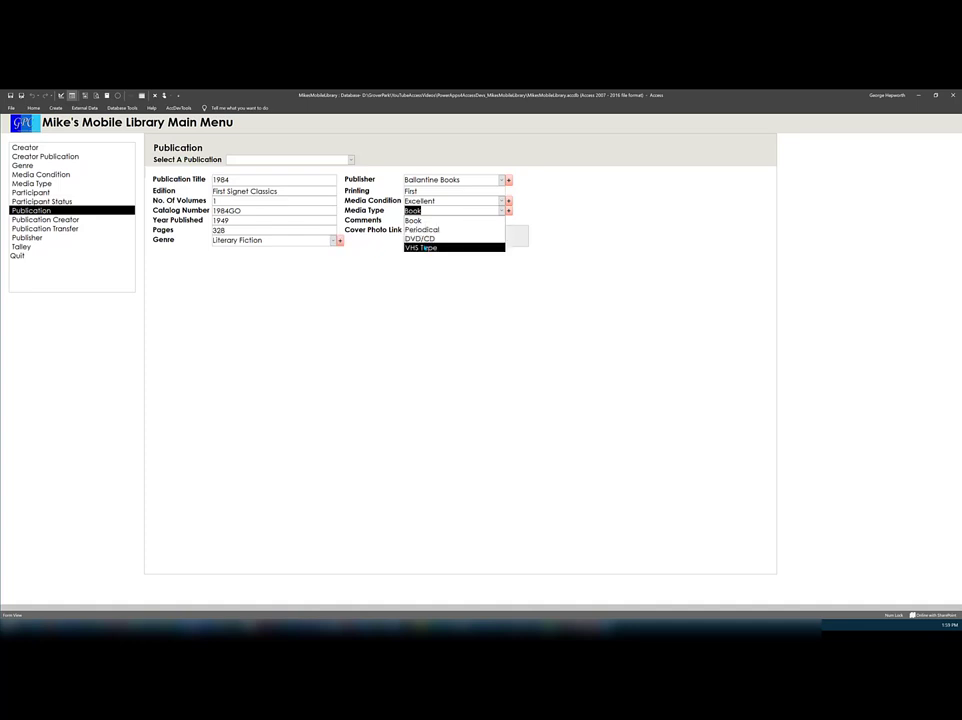
click(412, 220)
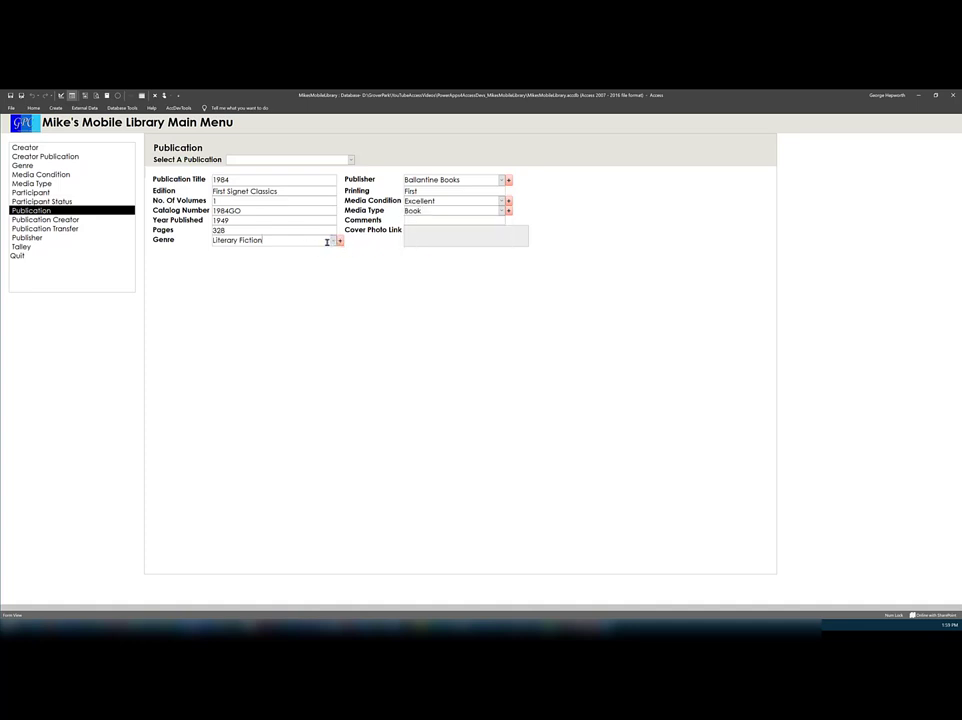
click(339, 241)
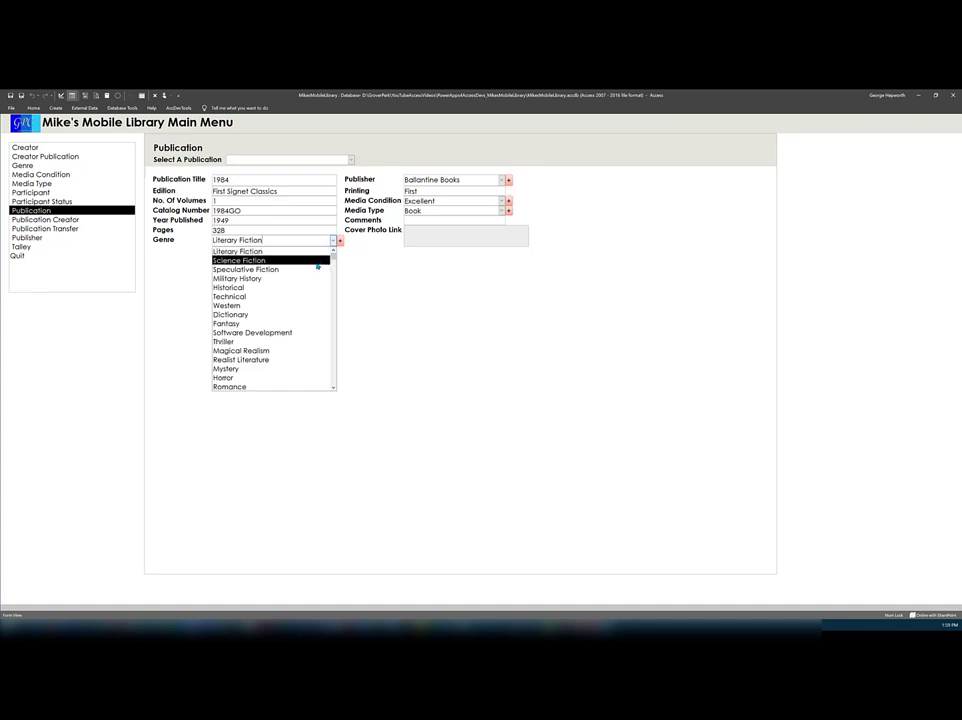
mouse_move(245, 269)
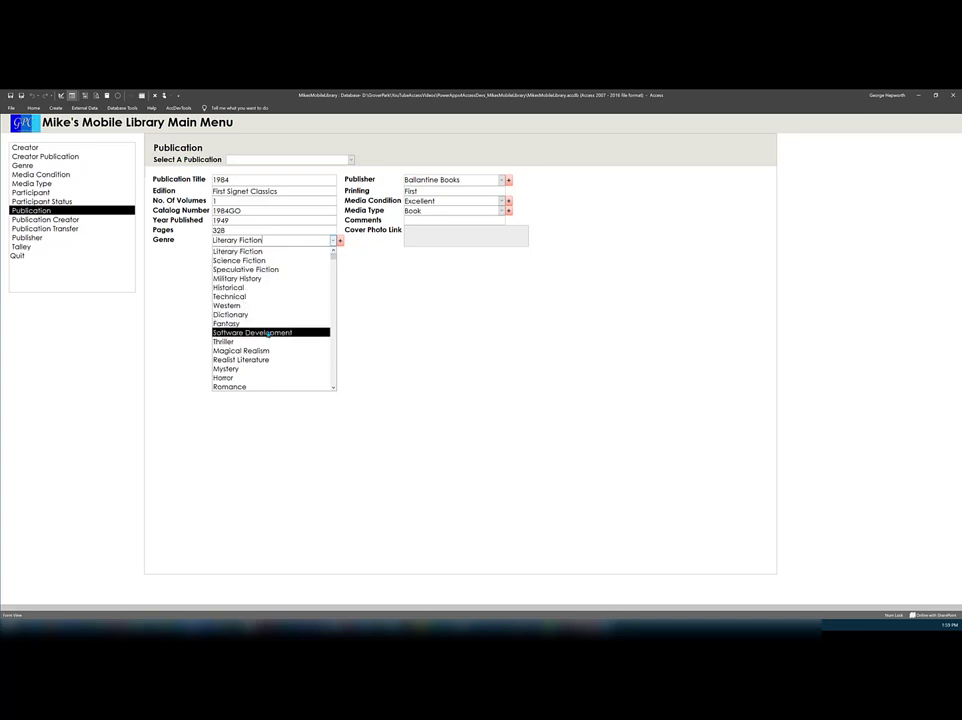
scroll(down, 3)
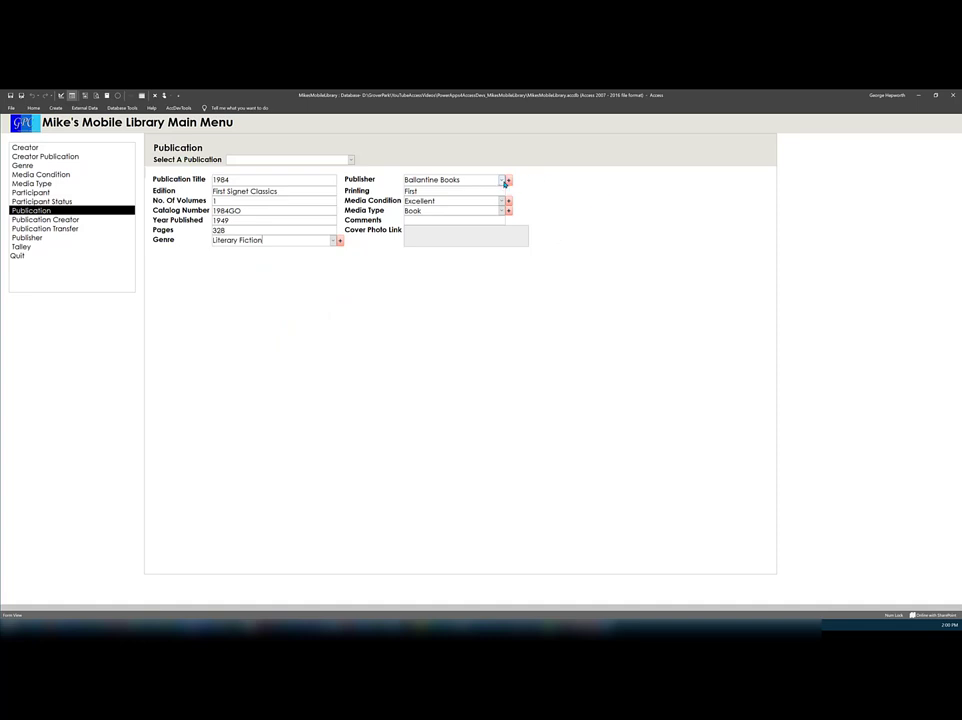
click(504, 180)
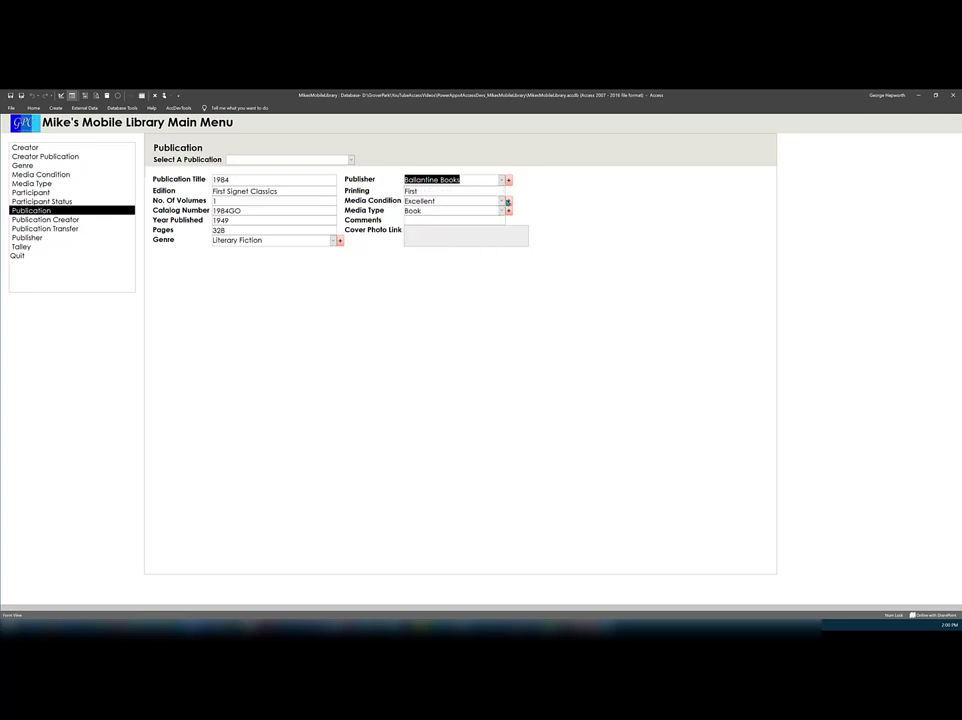
click(502, 201)
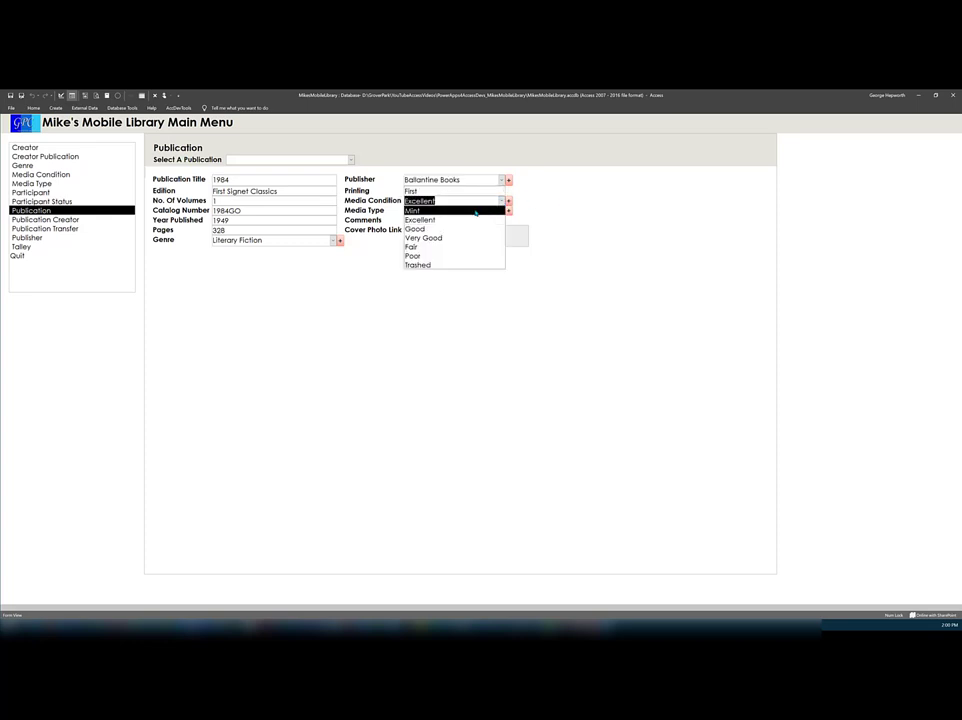
mouse_move(455, 210)
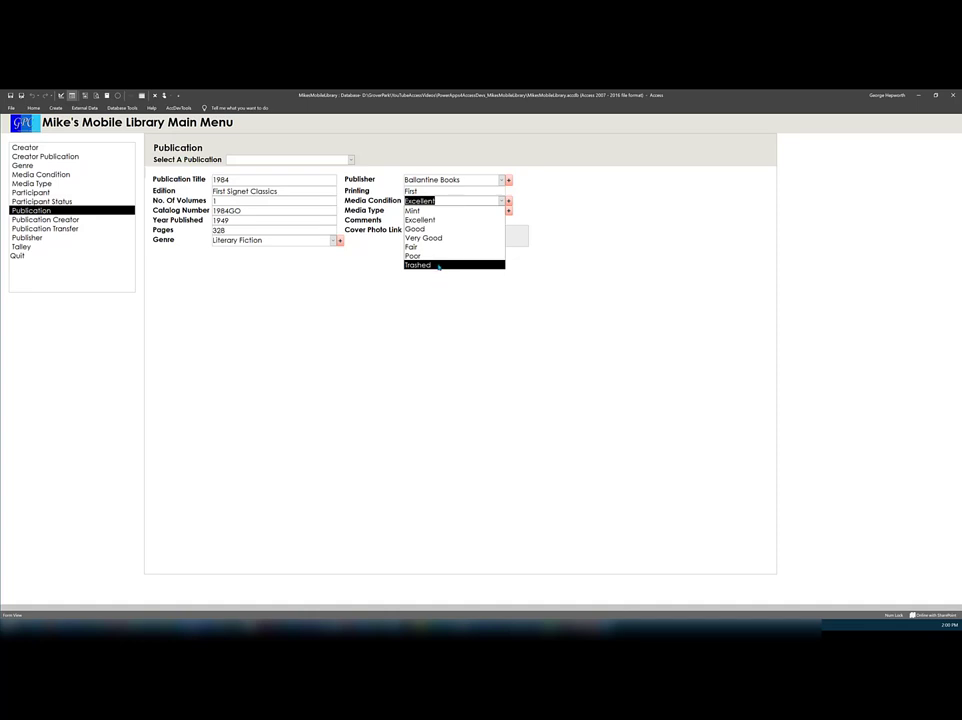
click(413, 211)
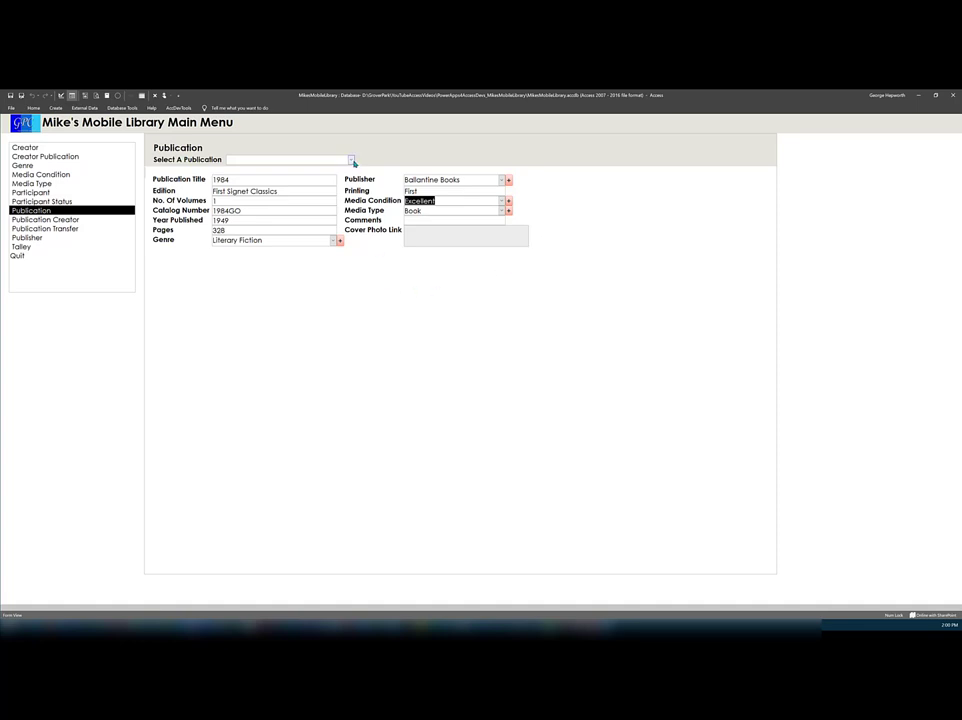
- Load the Bad Dirt – Wyoming Stories 2 record from Select A Publication, then reopen the list
click(351, 160)
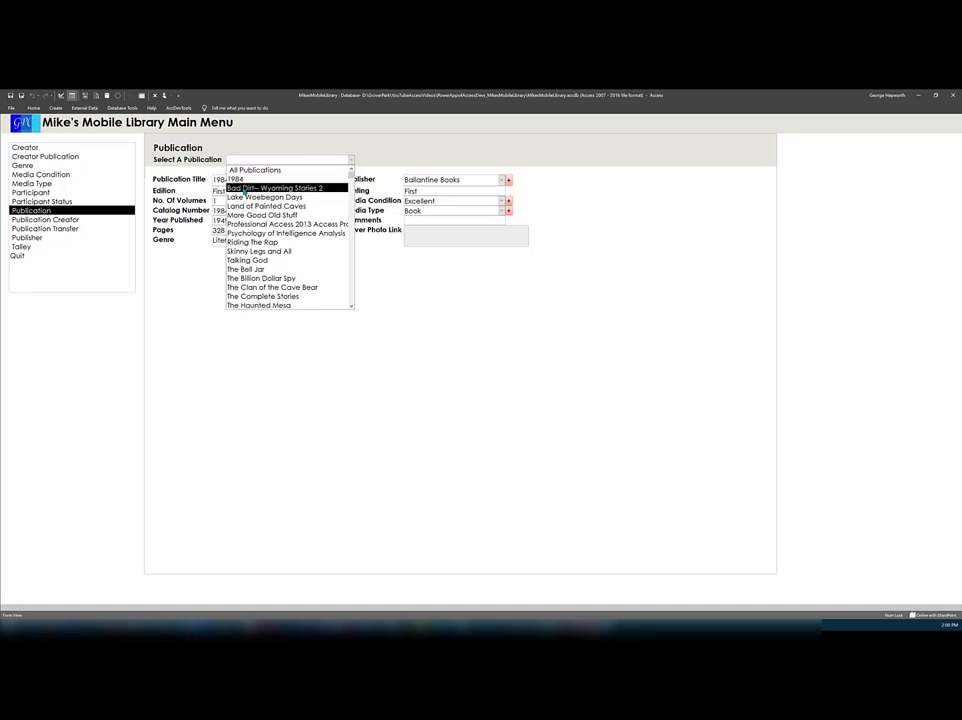
click(276, 188)
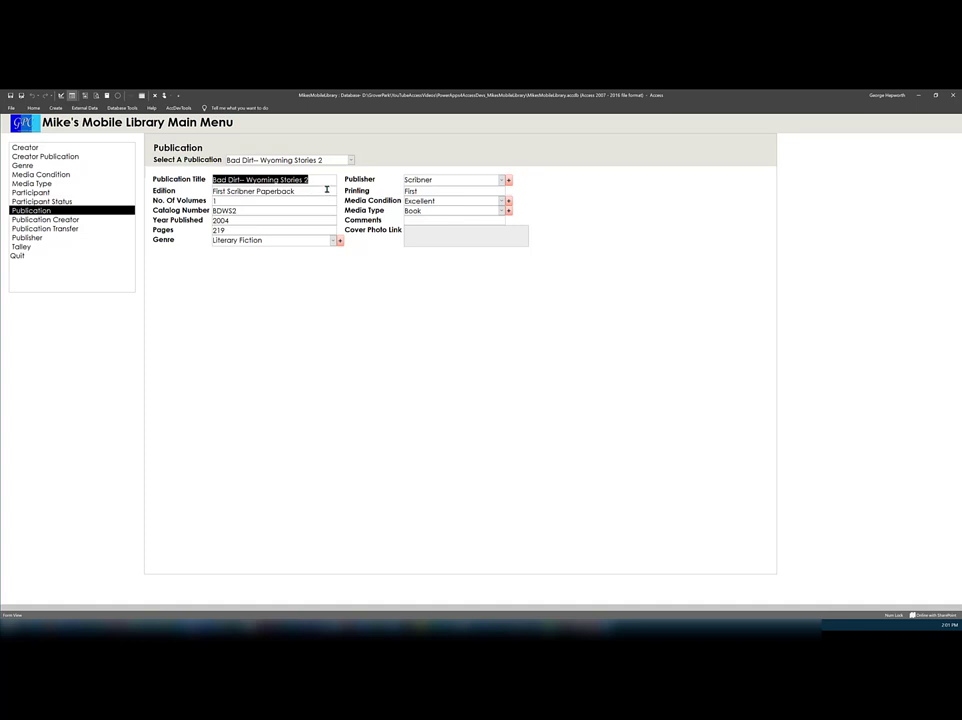
mouse_move(351, 160)
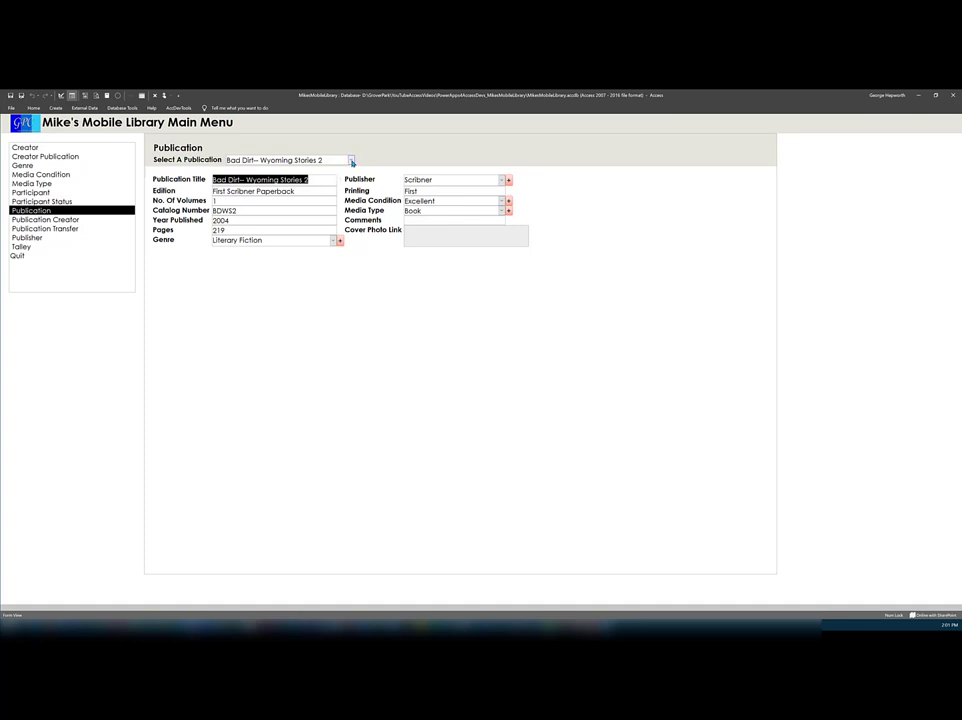
click(350, 160)
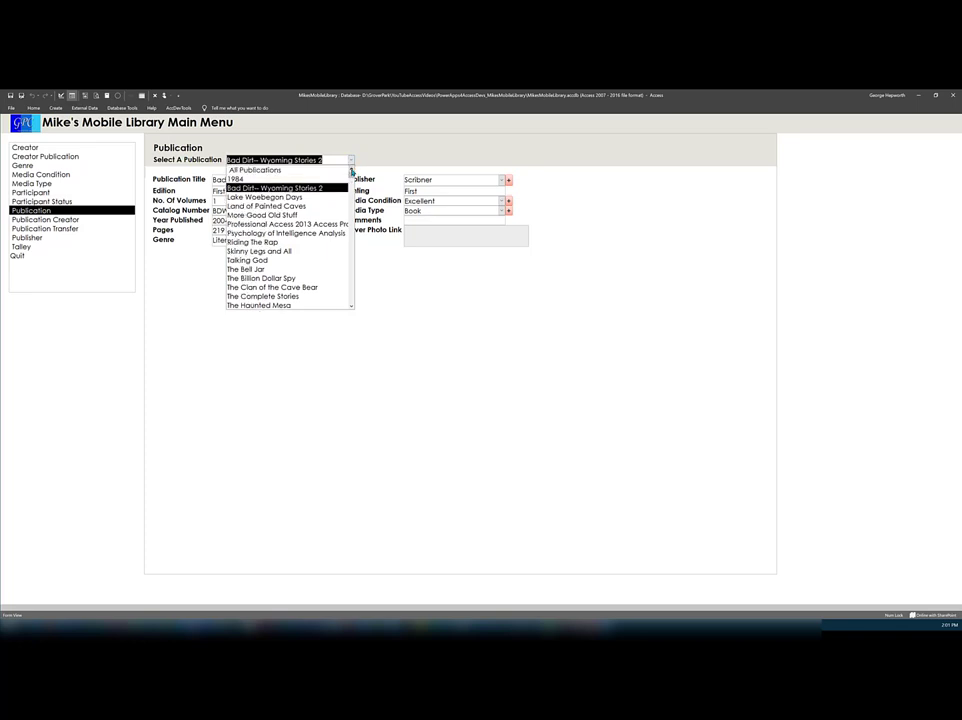
mouse_move(266, 206)
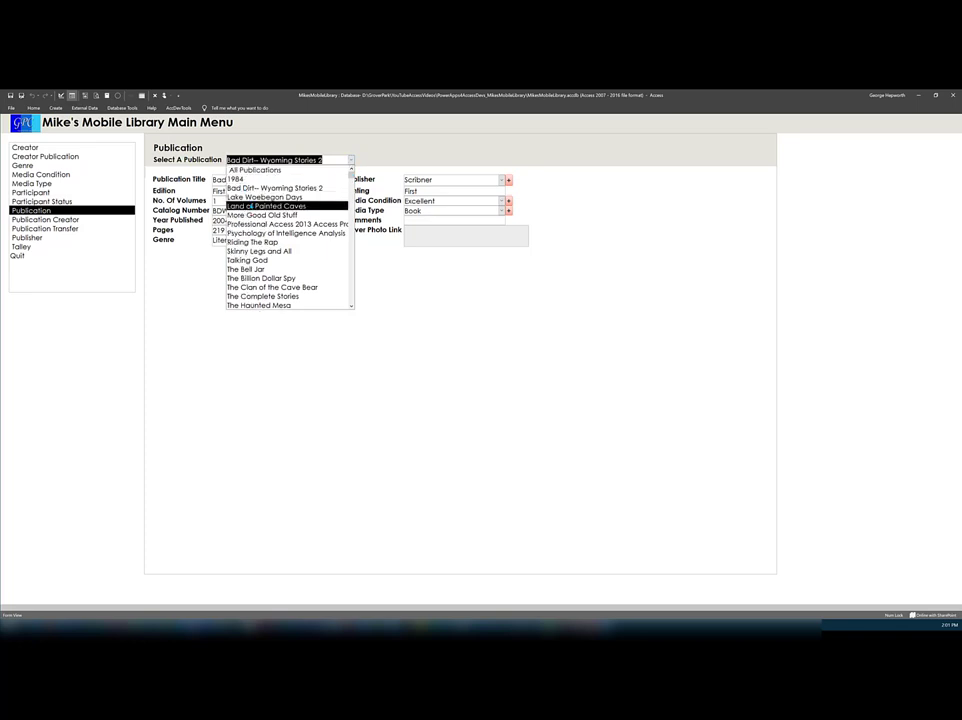
mouse_move(275, 188)
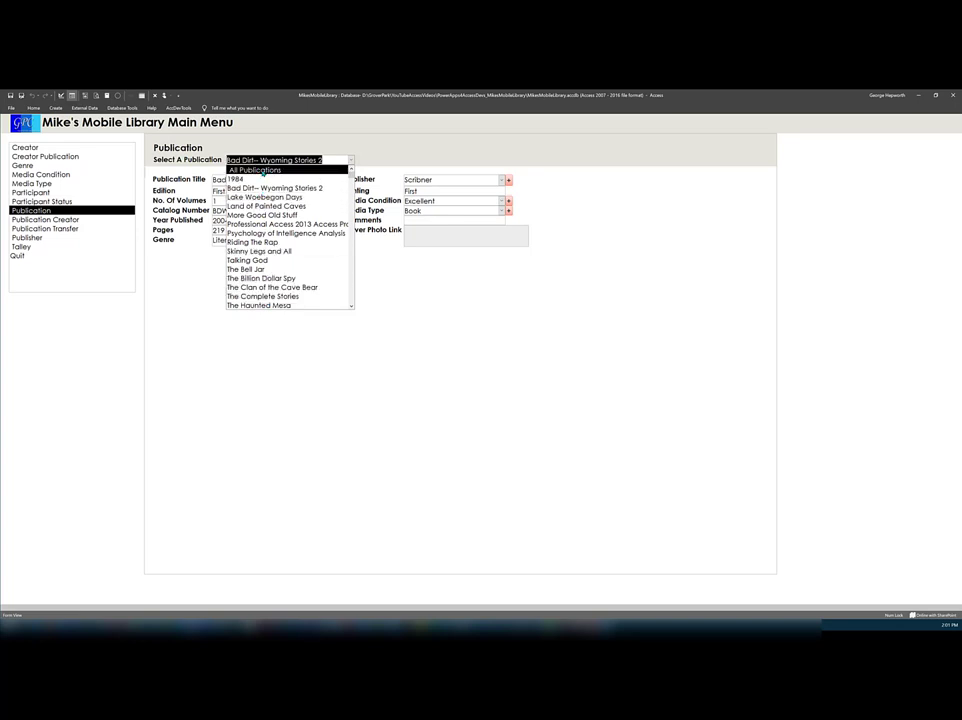
- Switch the selector to All Publications and step forward through the records
click(235, 179)
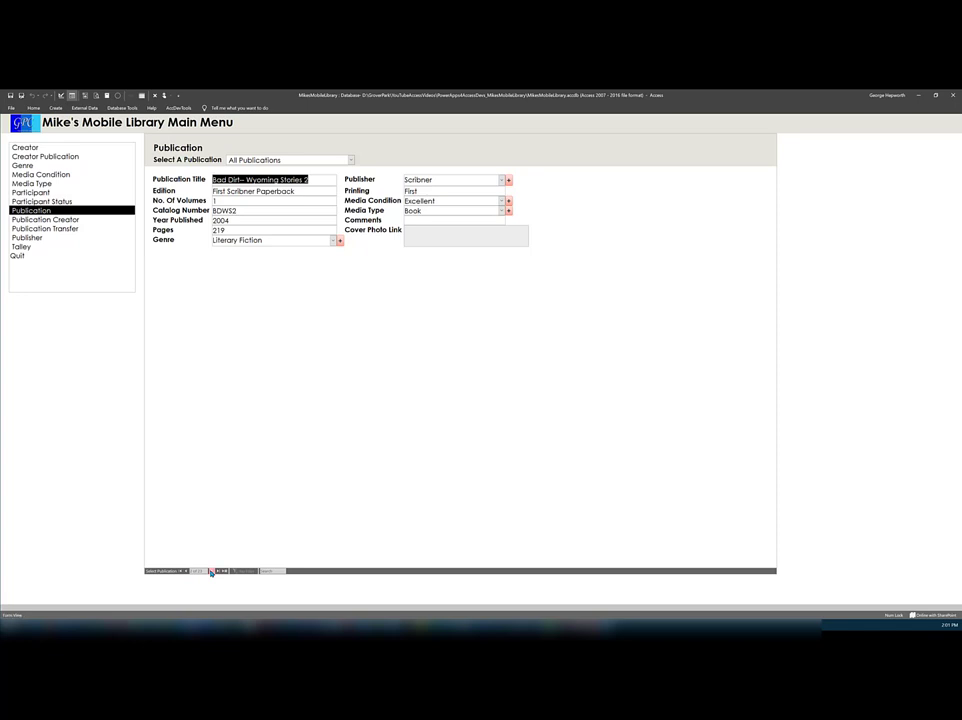
click(222, 571)
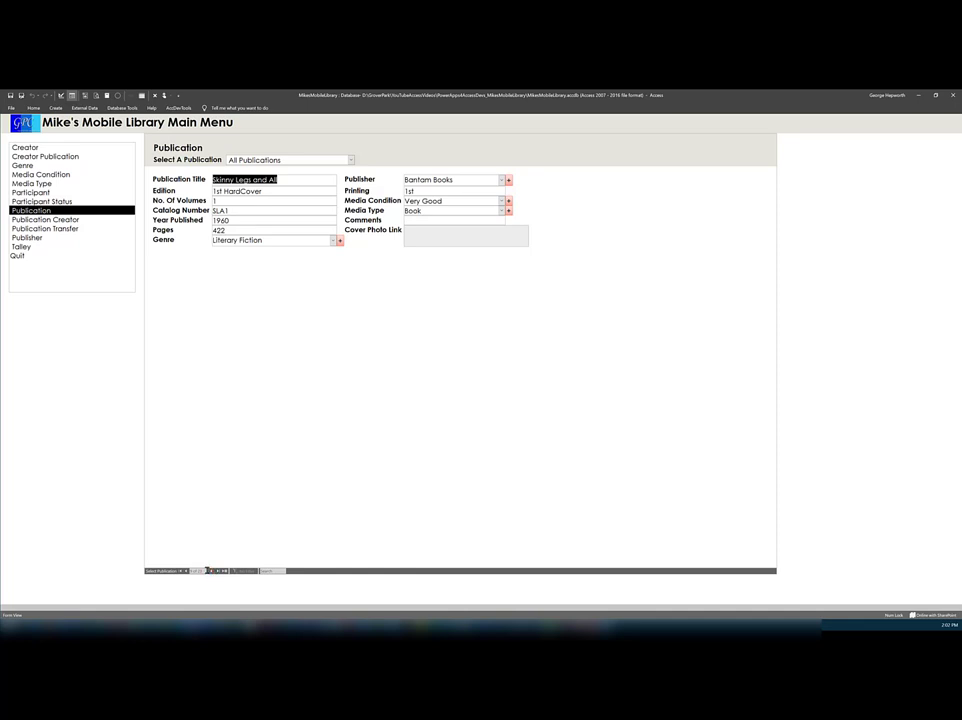
mouse_move(357, 161)
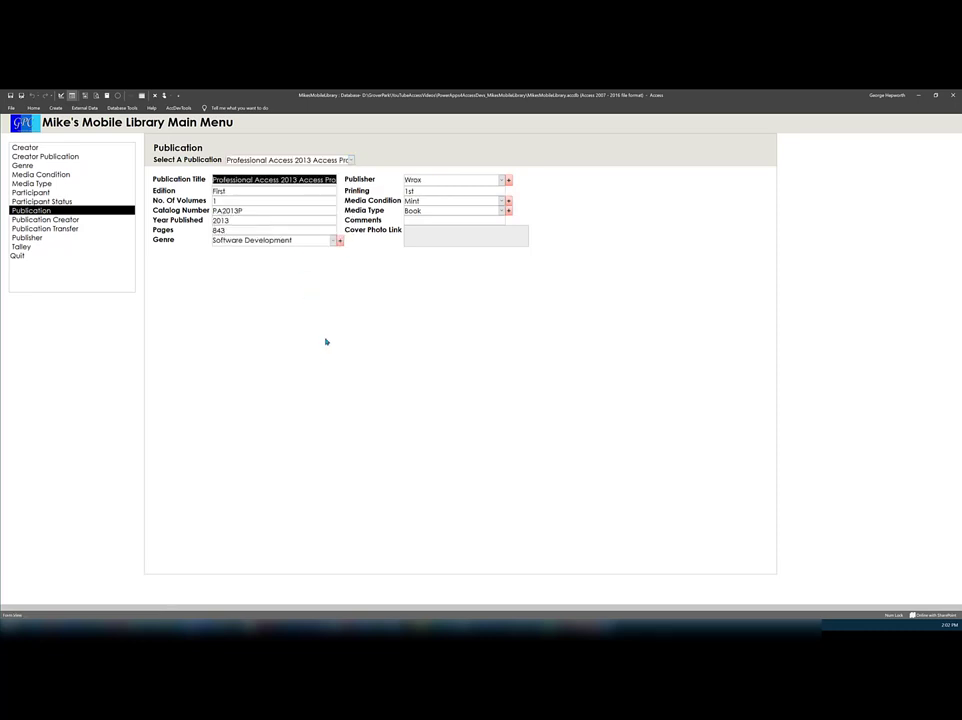
mouse_move(99, 200)
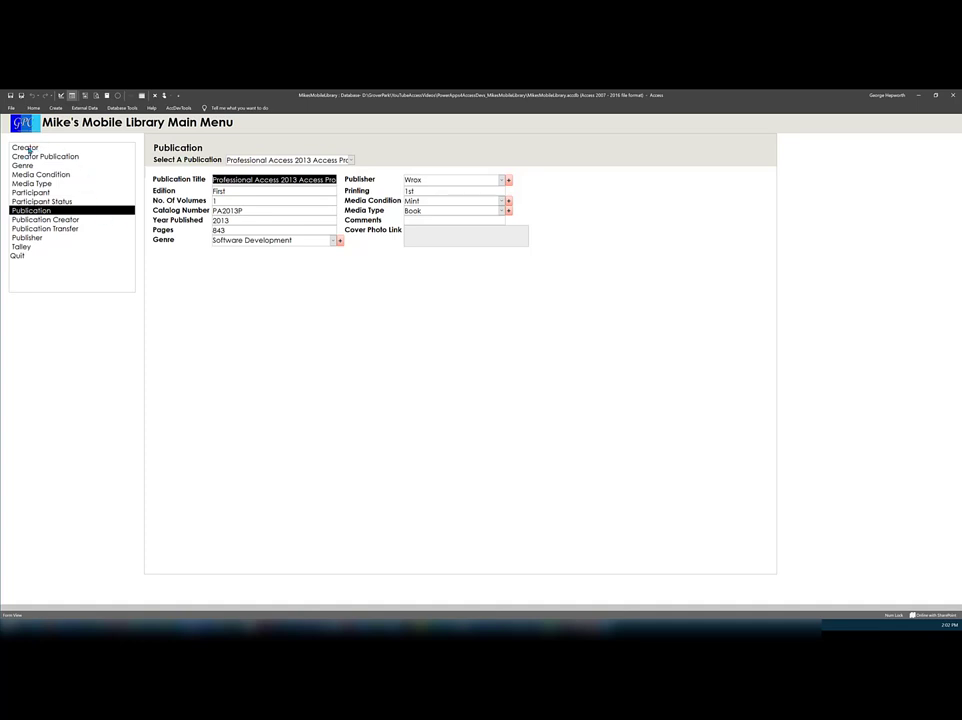
- Open the Creator Publication form and select creator Auel, Jean M
click(24, 147)
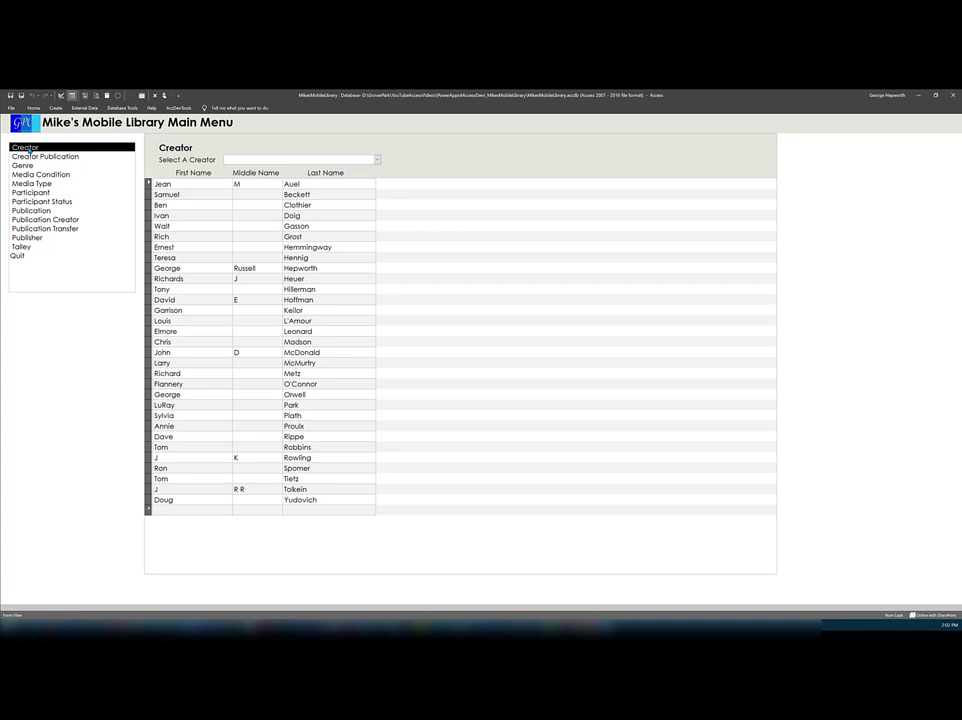
mouse_move(201, 207)
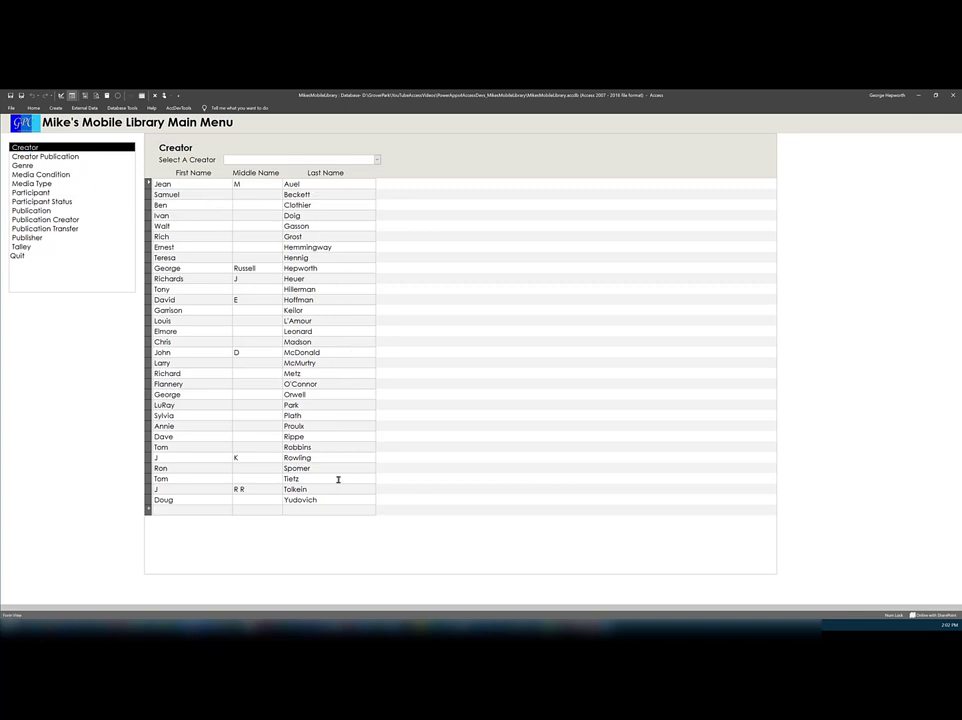
mouse_move(332, 332)
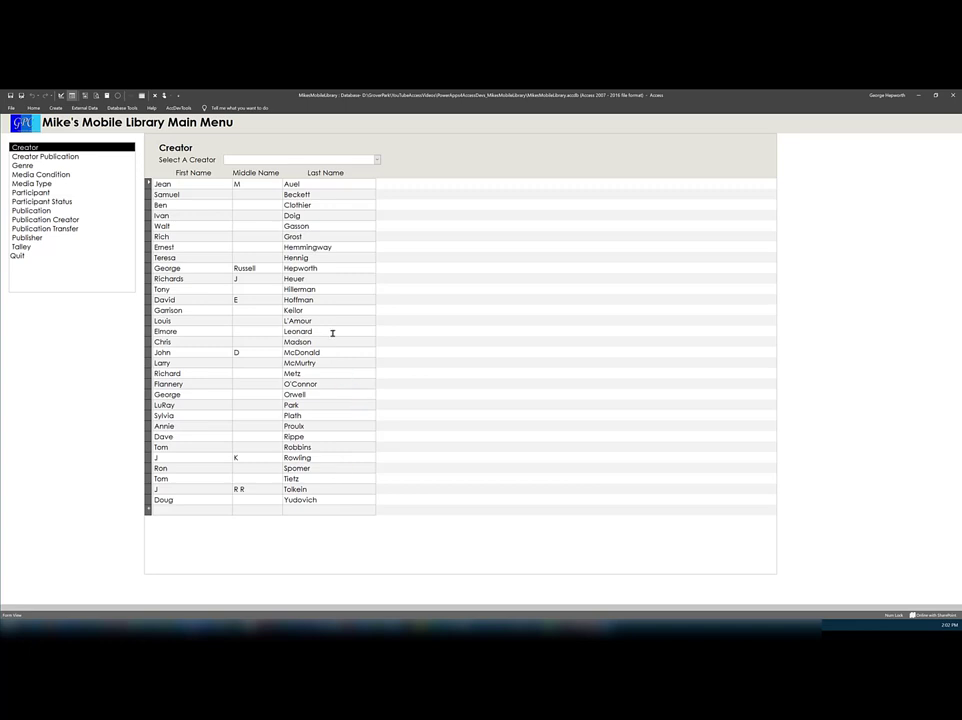
mouse_move(343, 296)
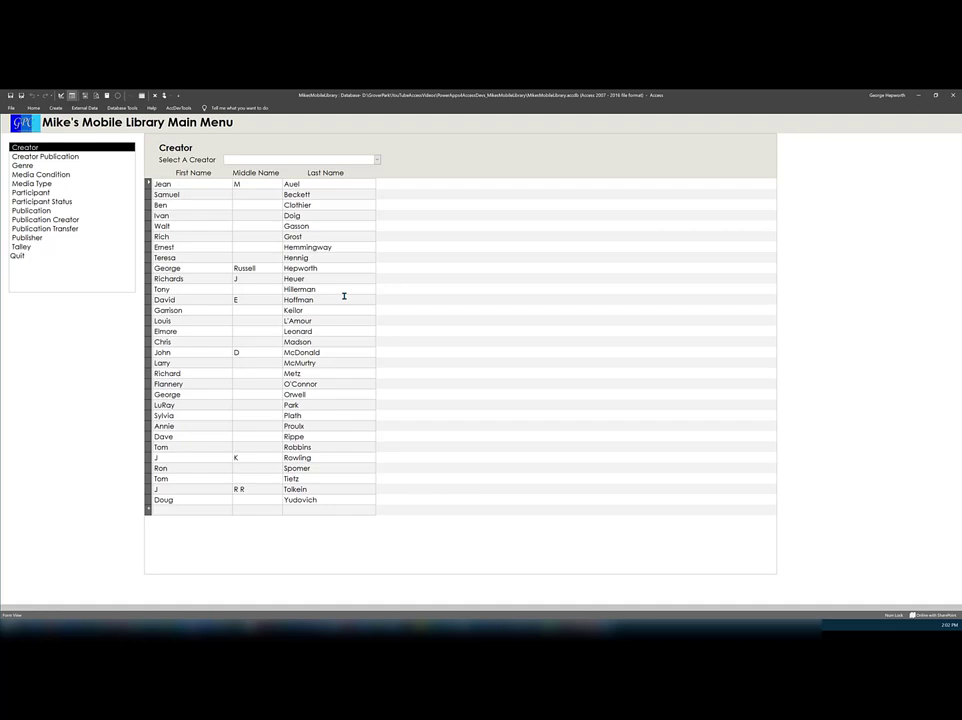
mouse_move(103, 152)
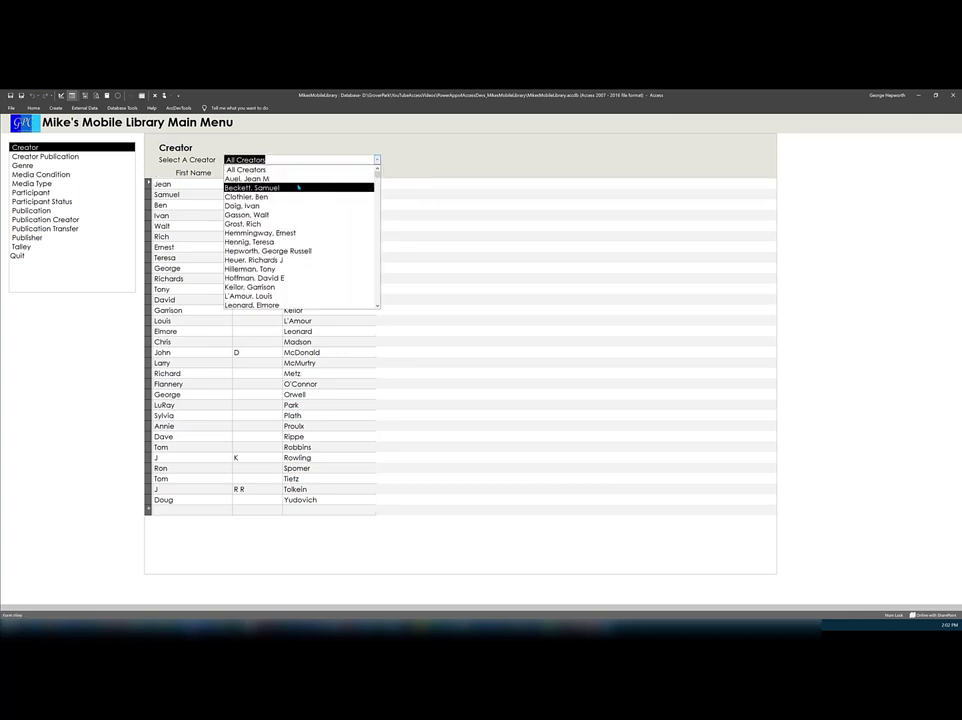
click(245, 178)
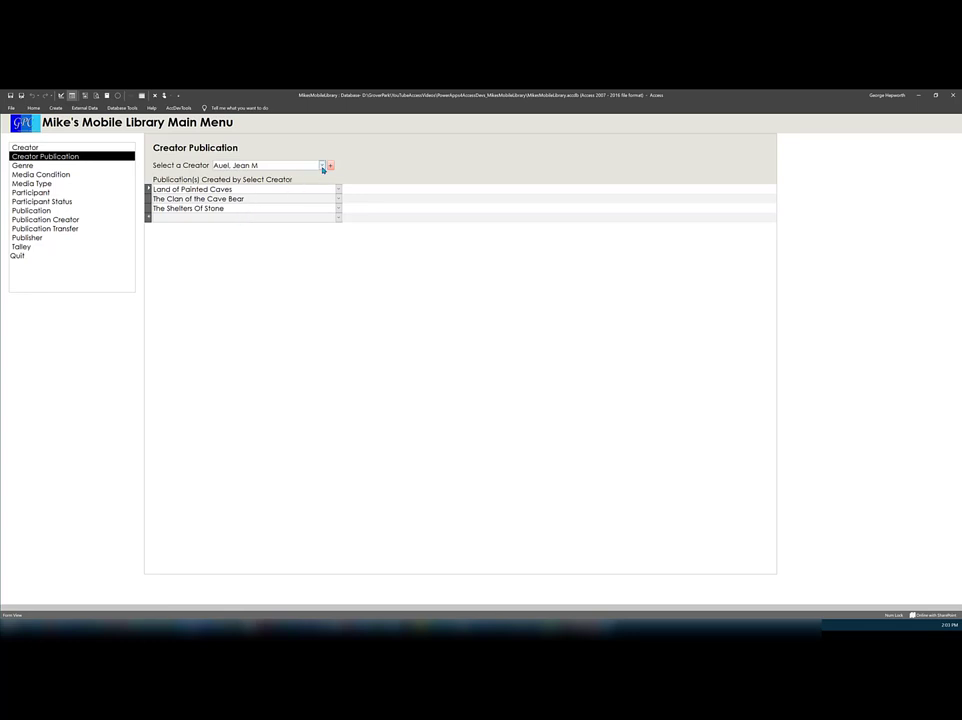
- Select Clothier, Ben as creator to show his single Access 2013 book
click(322, 165)
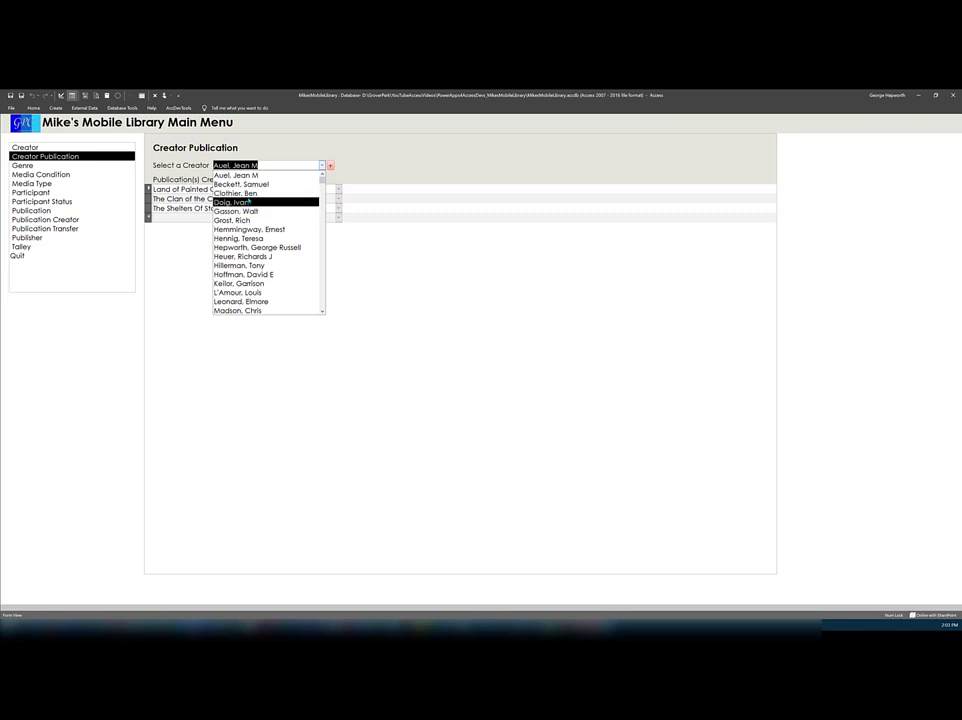
click(235, 193)
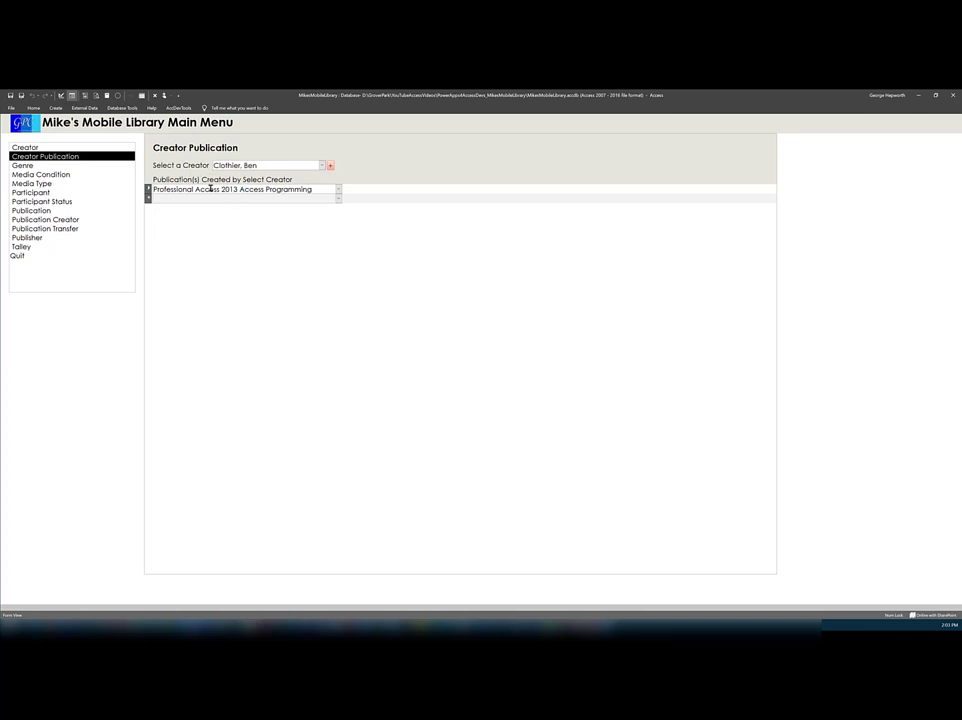
mouse_move(54, 215)
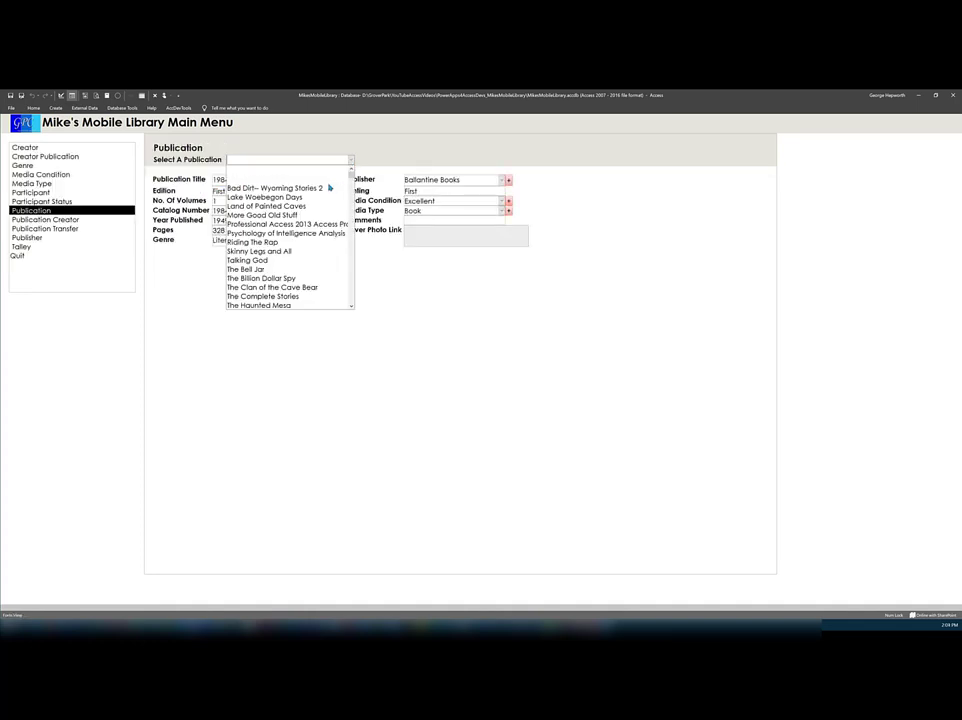
- Retitle the Access 2013 book 'Professional Access 2013 Programming' and return to Creator Publication
click(287, 224)
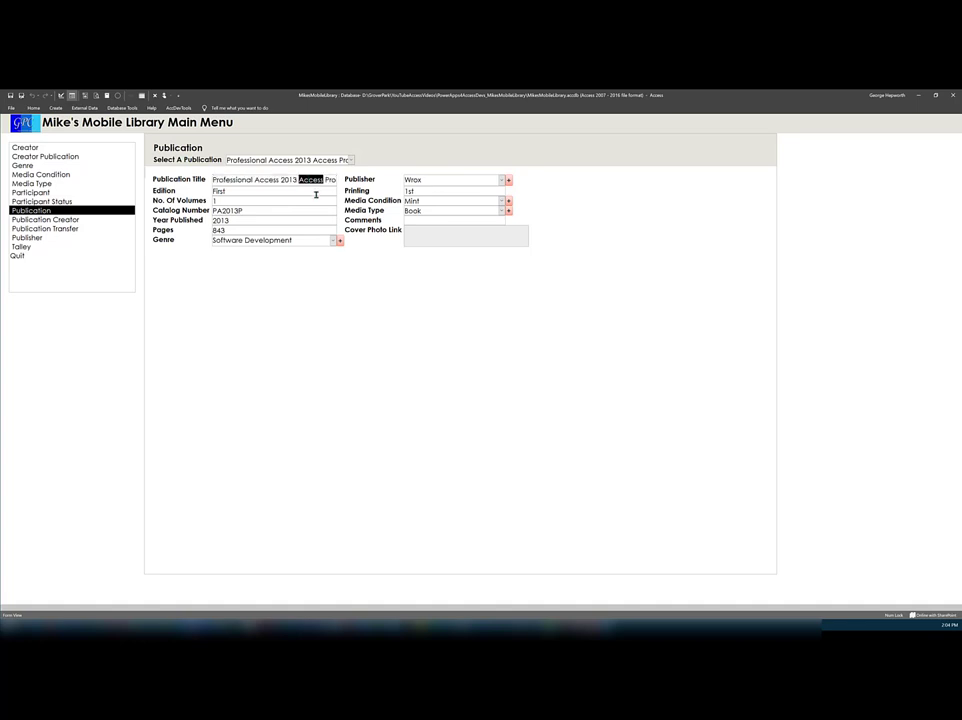
text(Programming)
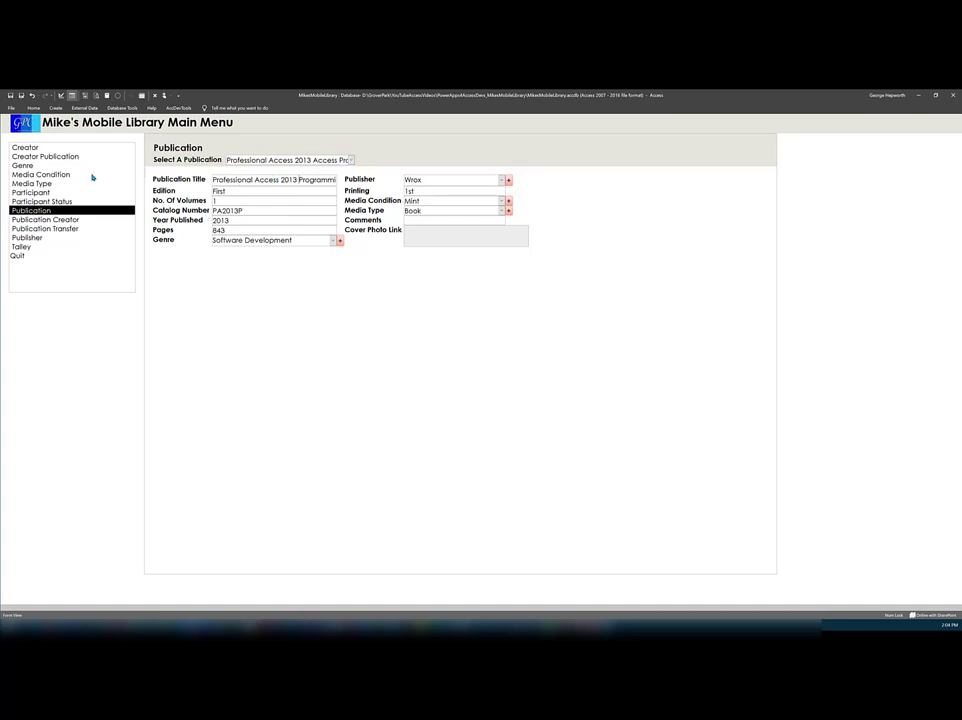
click(44, 156)
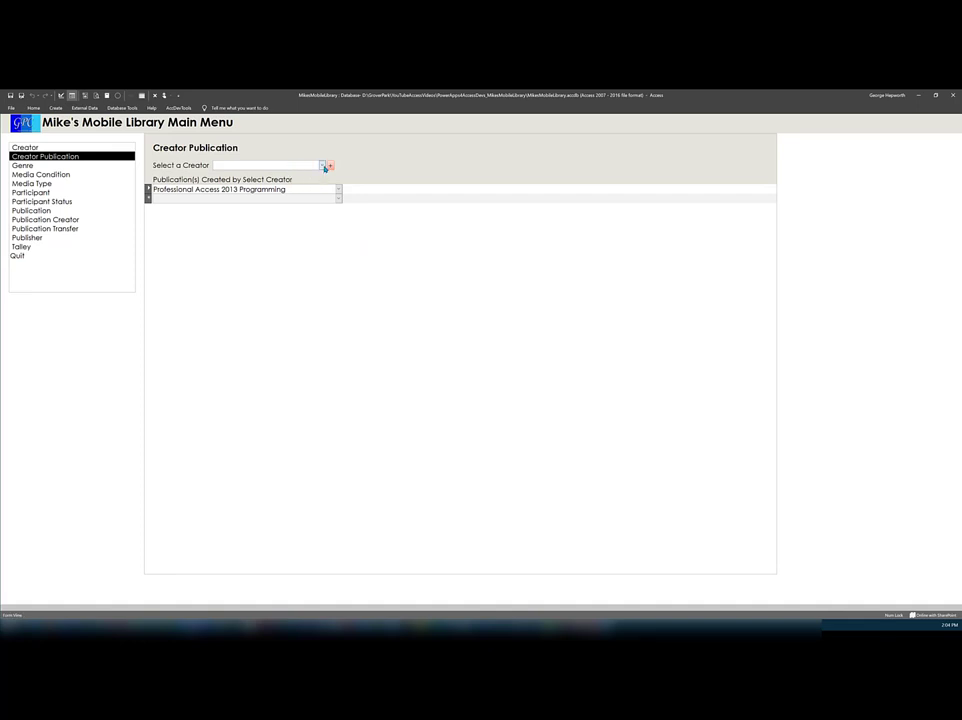
- Select the book's author to see the renamed title, then open Publication Creator
click(330, 165)
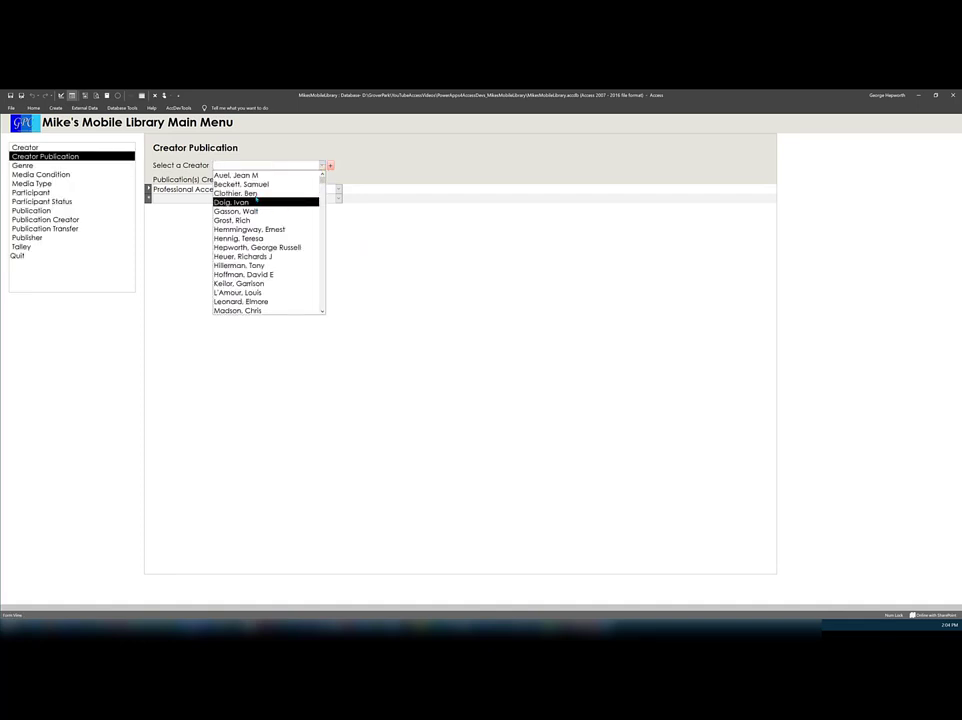
click(240, 184)
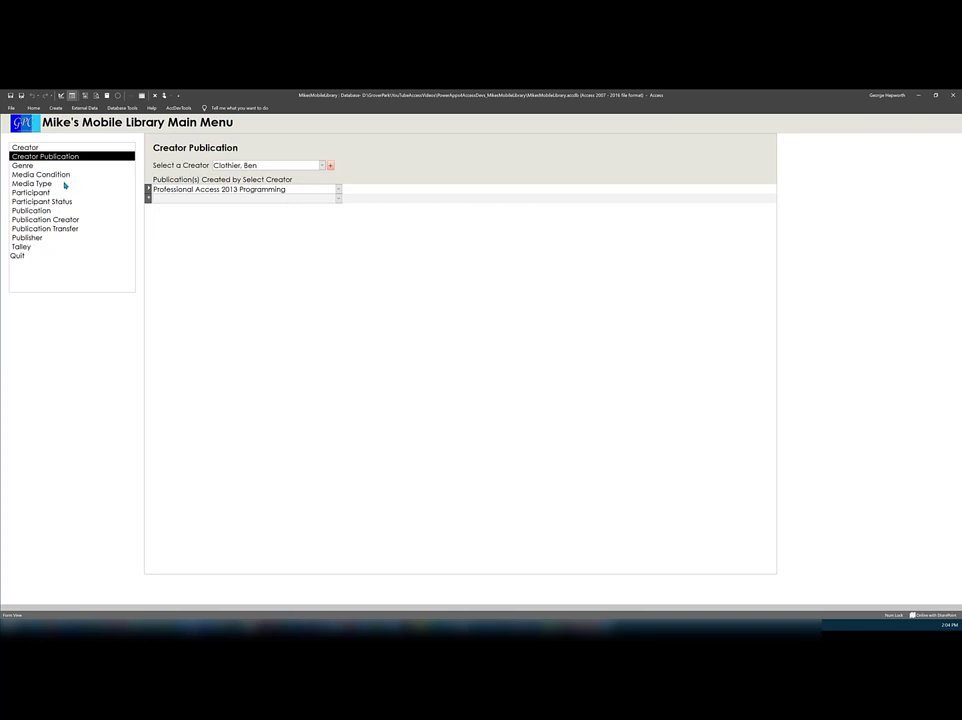
mouse_move(53, 201)
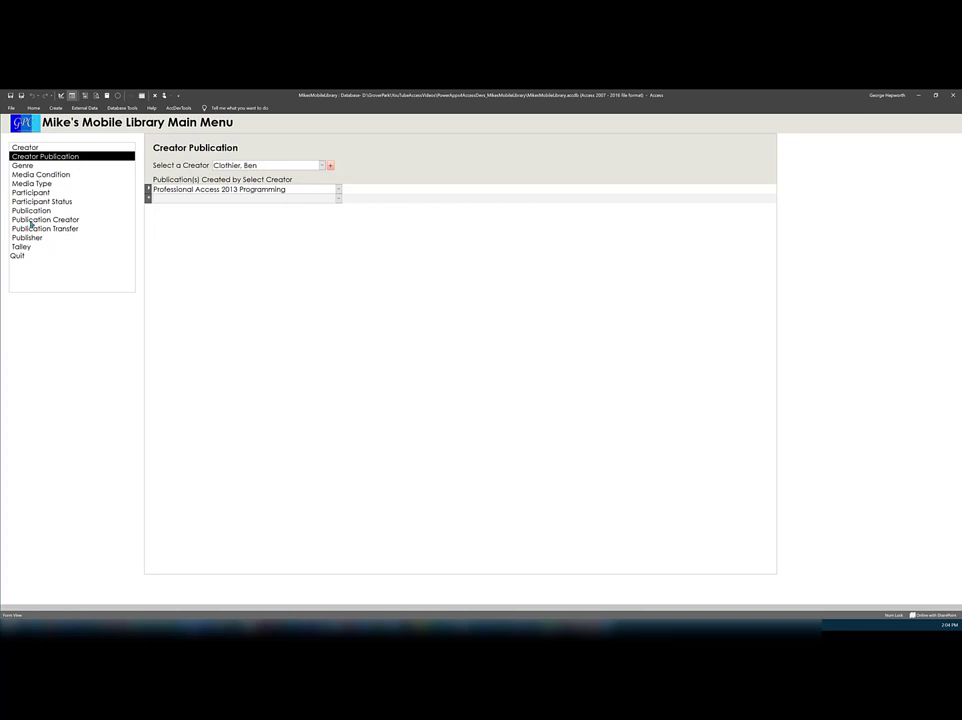
click(45, 219)
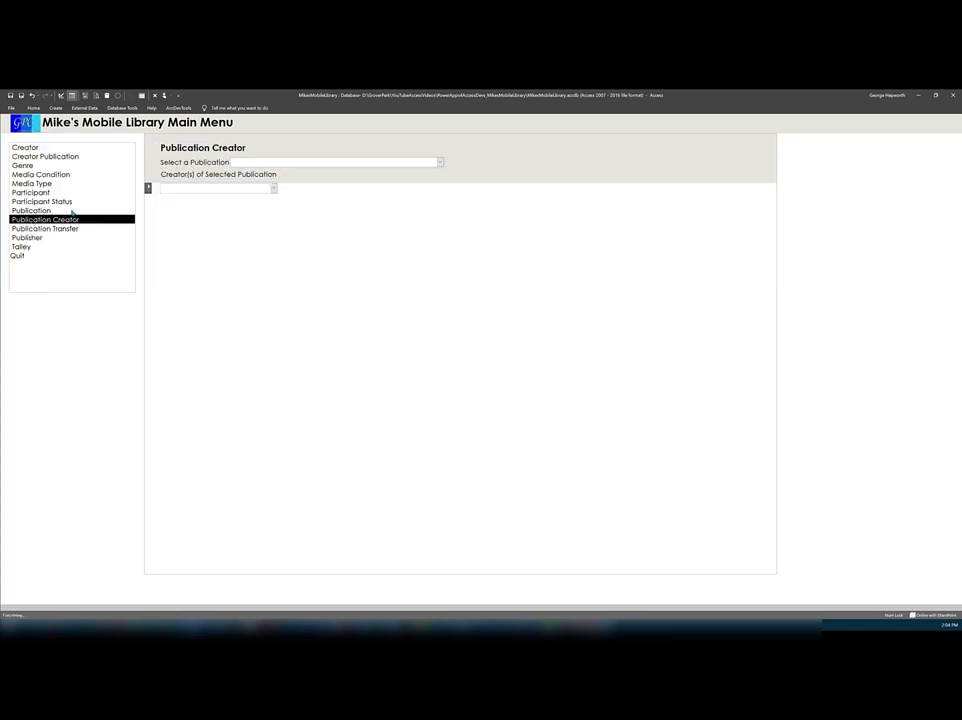
- Choose Professional Access 2013 Programming to list its four creators, then open the Participant form
click(439, 162)
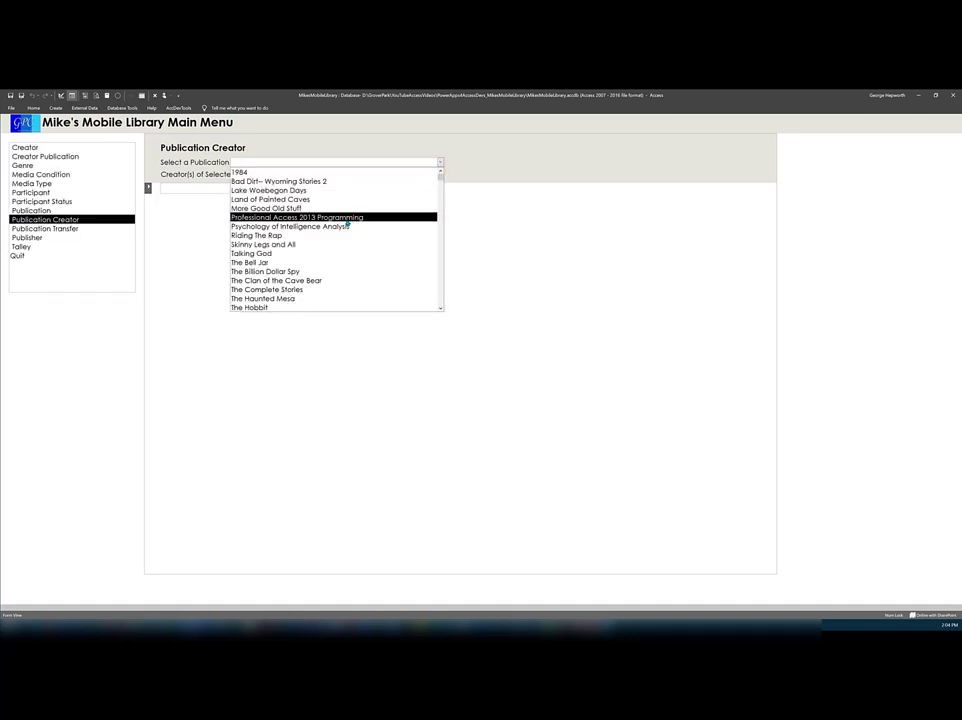
click(296, 217)
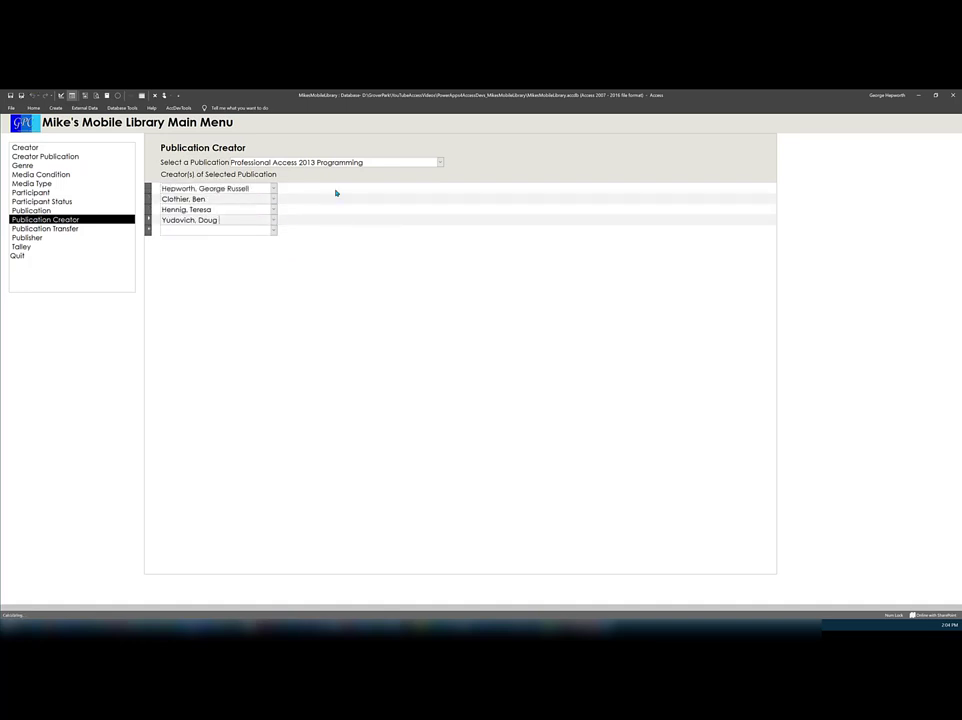
mouse_move(384, 165)
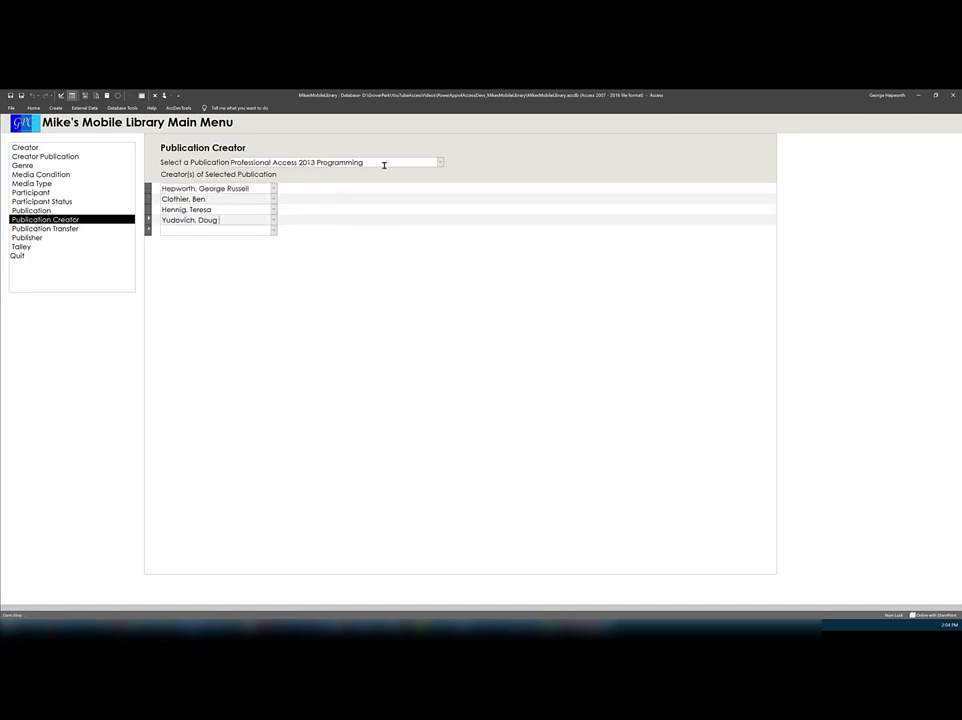
mouse_move(64, 246)
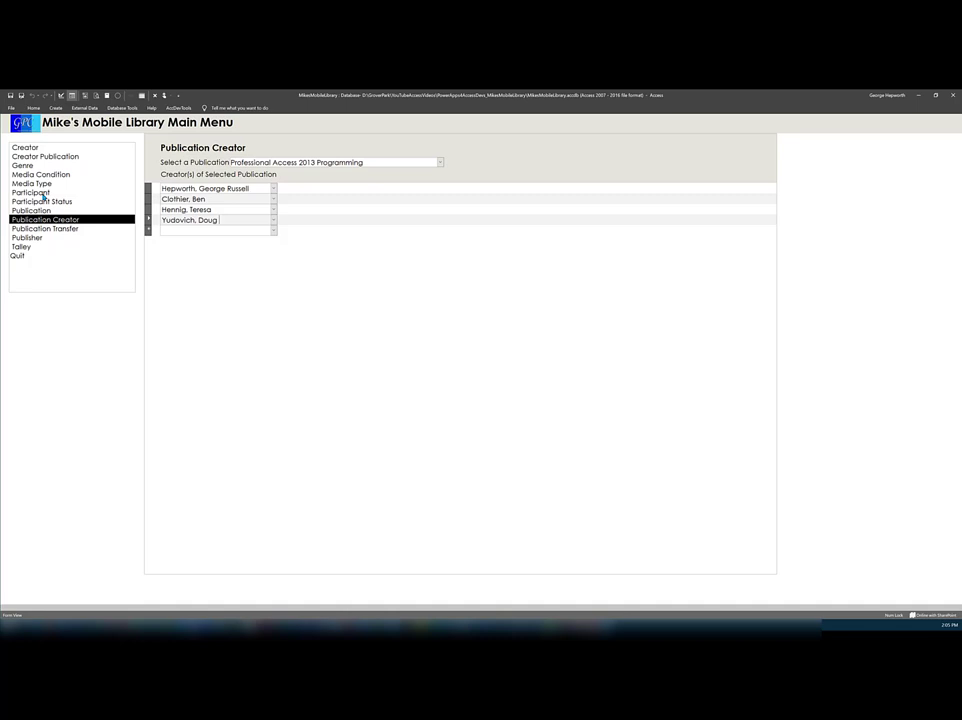
click(30, 192)
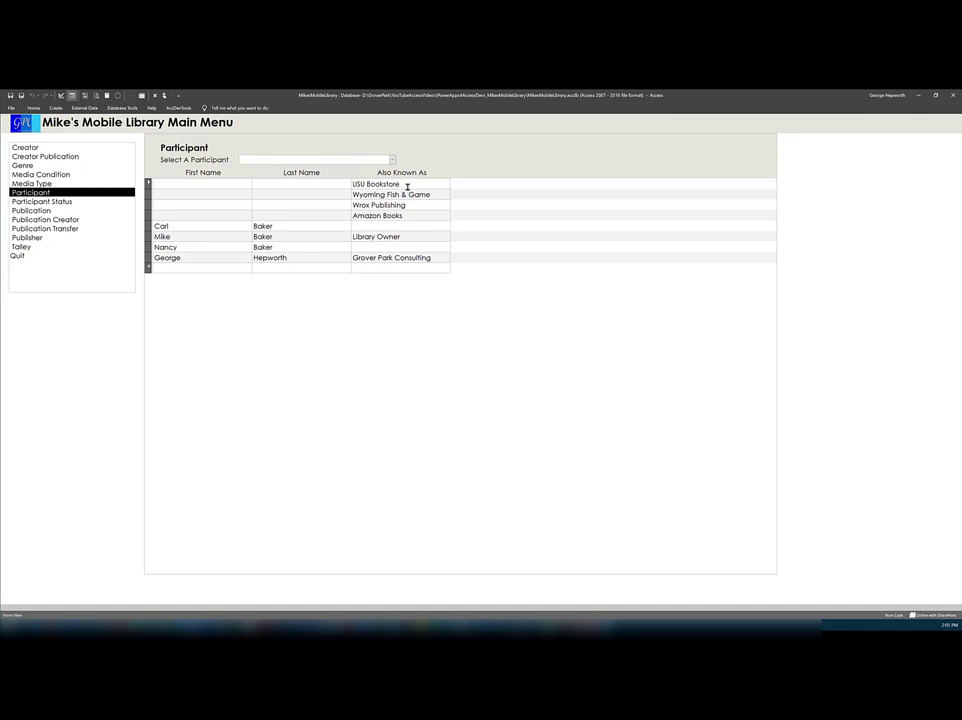
mouse_move(407, 205)
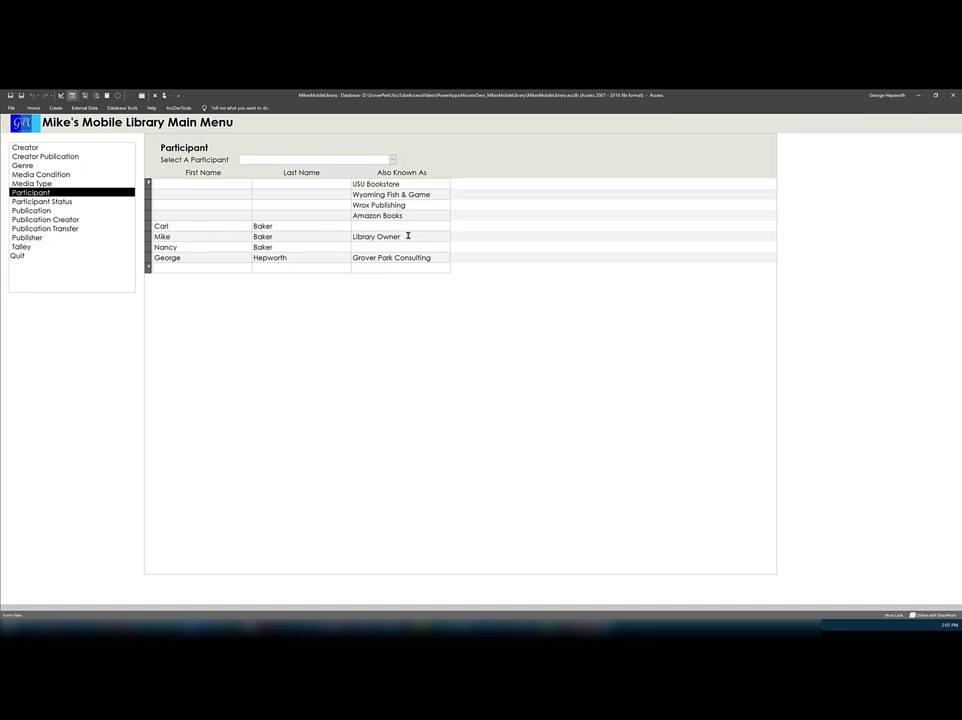
mouse_move(288, 258)
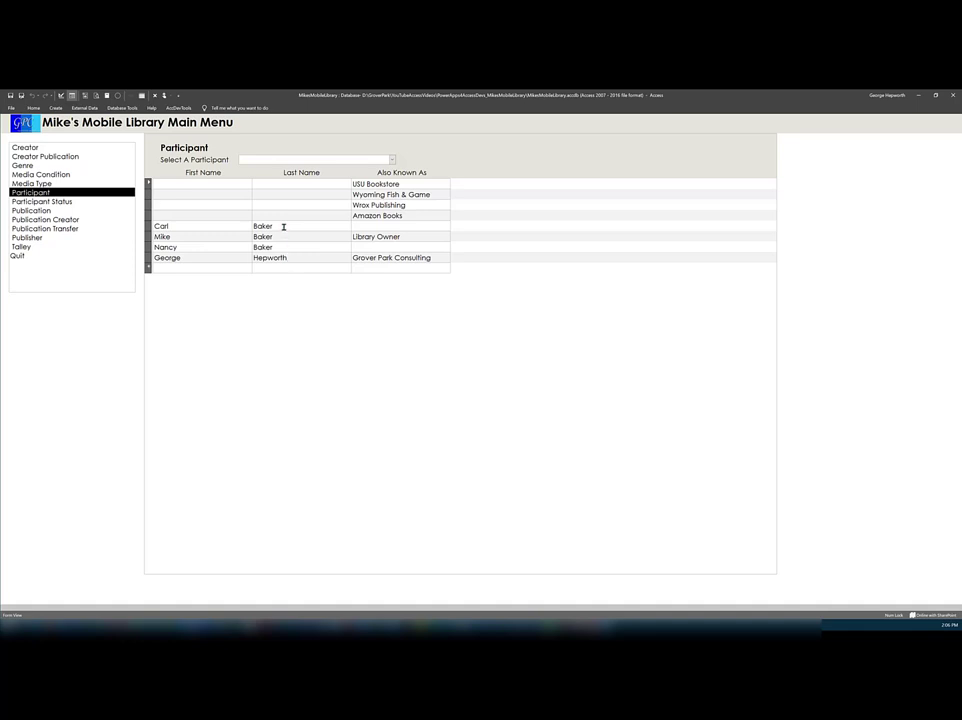
mouse_move(281, 236)
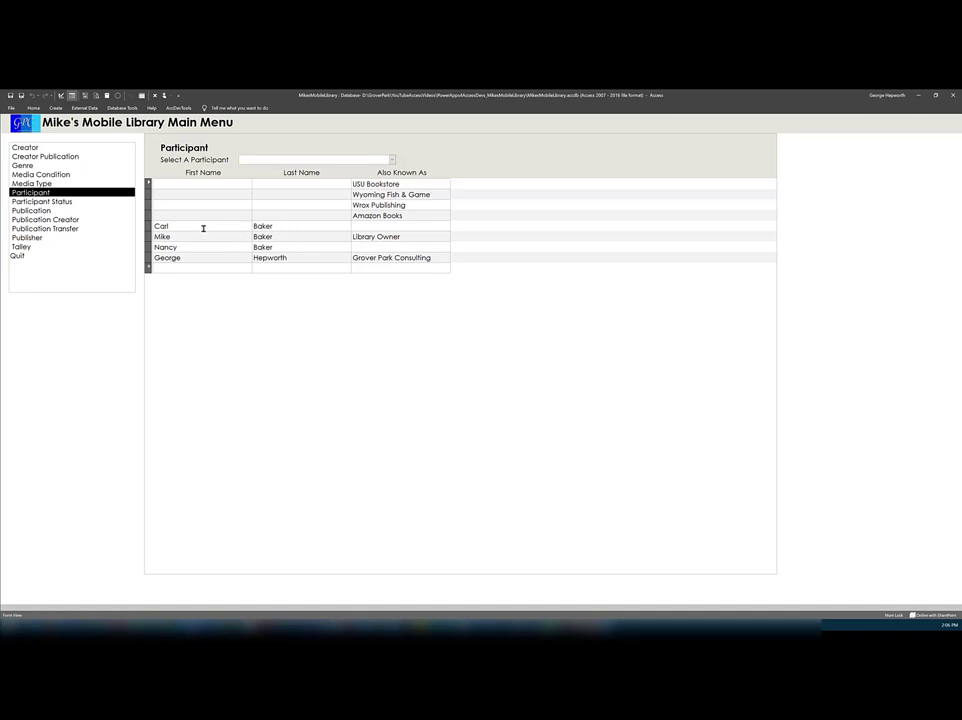
mouse_move(178, 225)
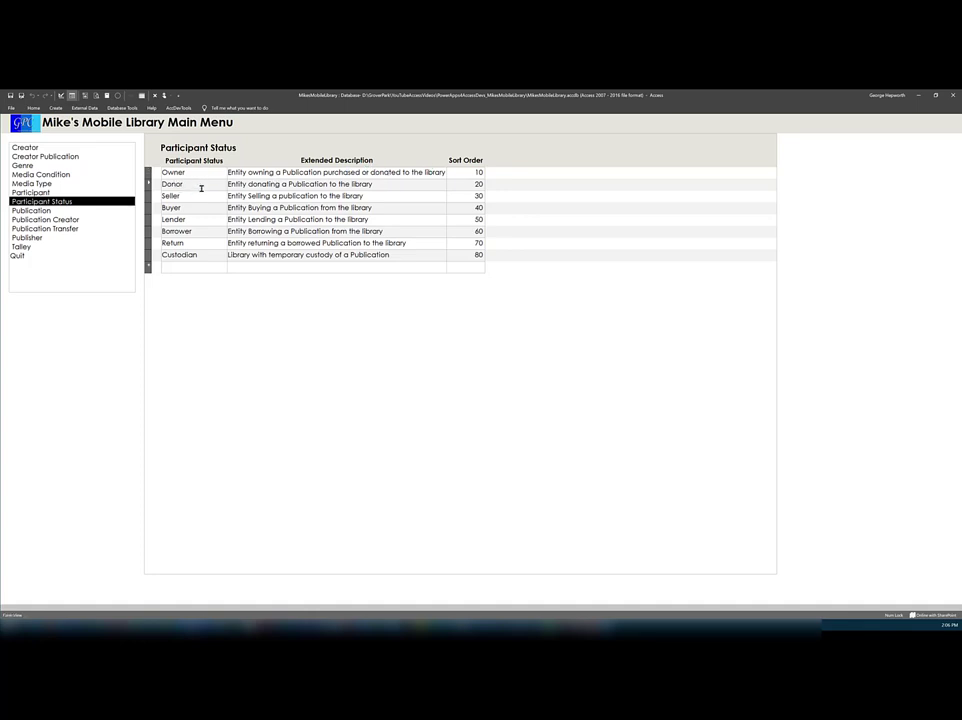
mouse_move(206, 190)
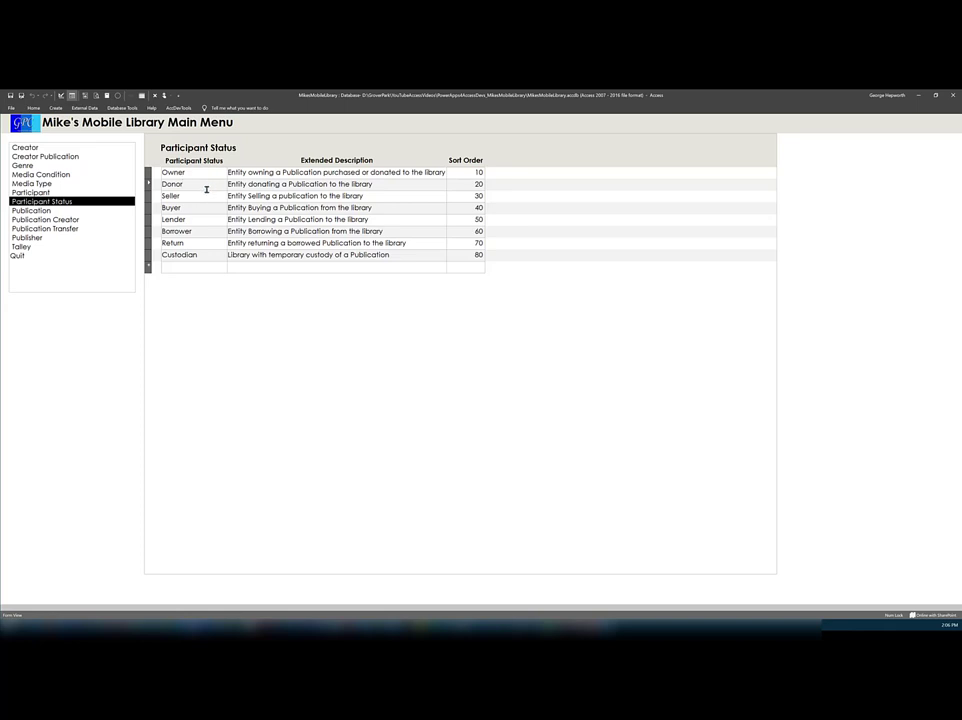
mouse_move(192, 195)
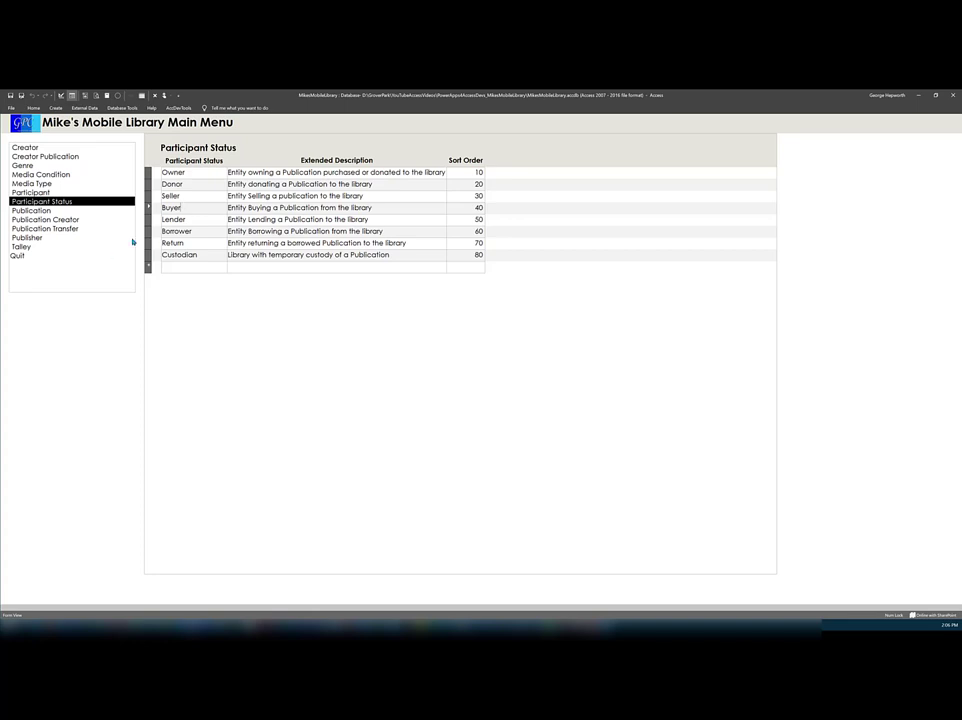
mouse_move(195, 218)
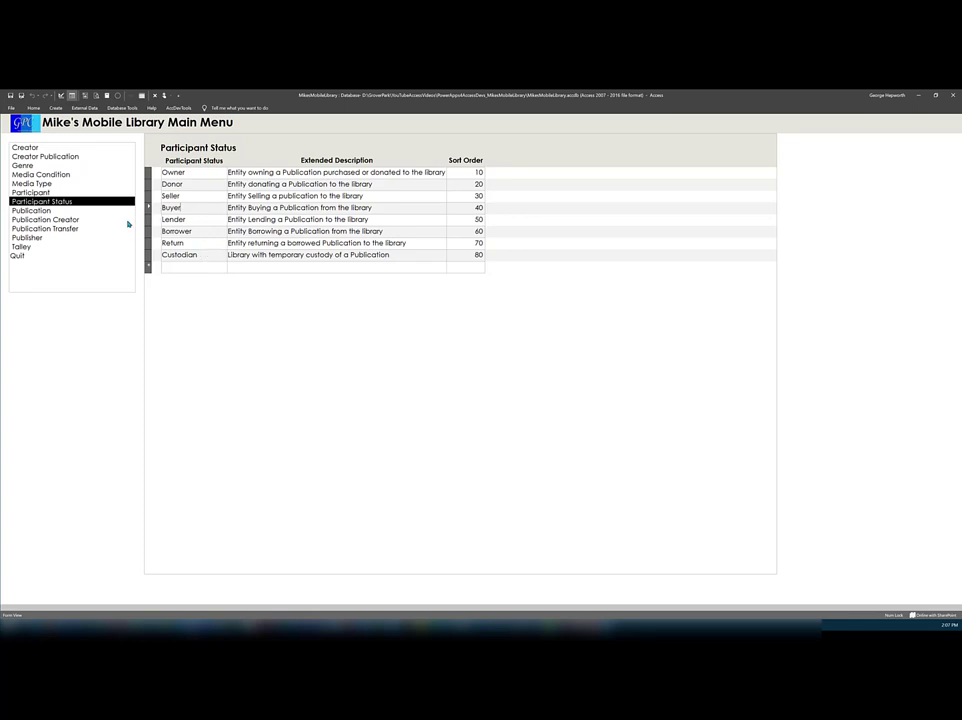
mouse_move(55, 228)
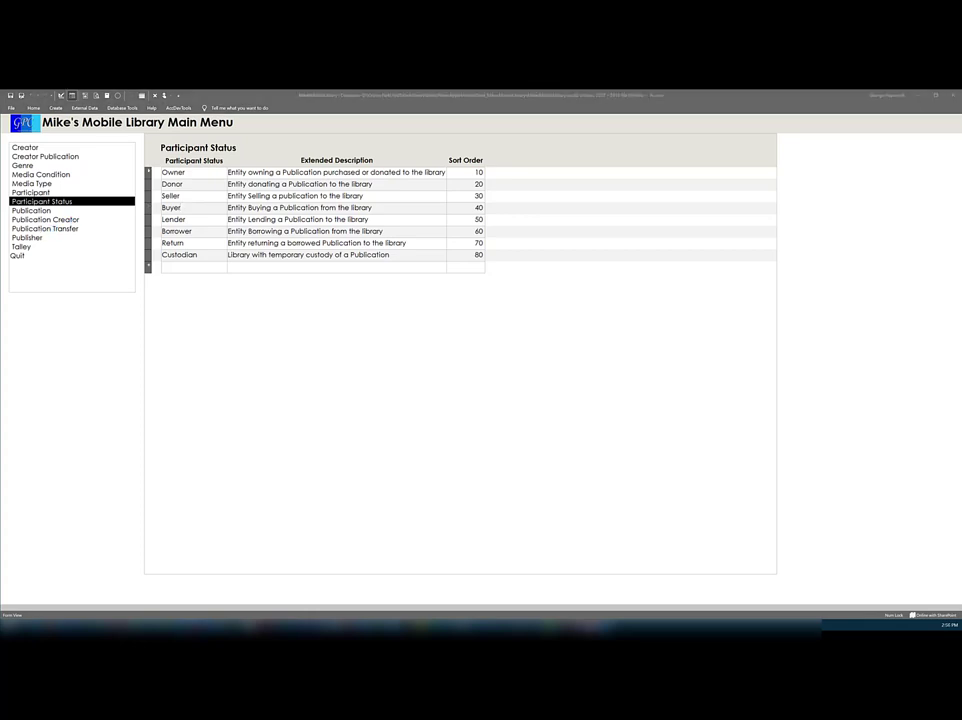
mouse_move(47, 230)
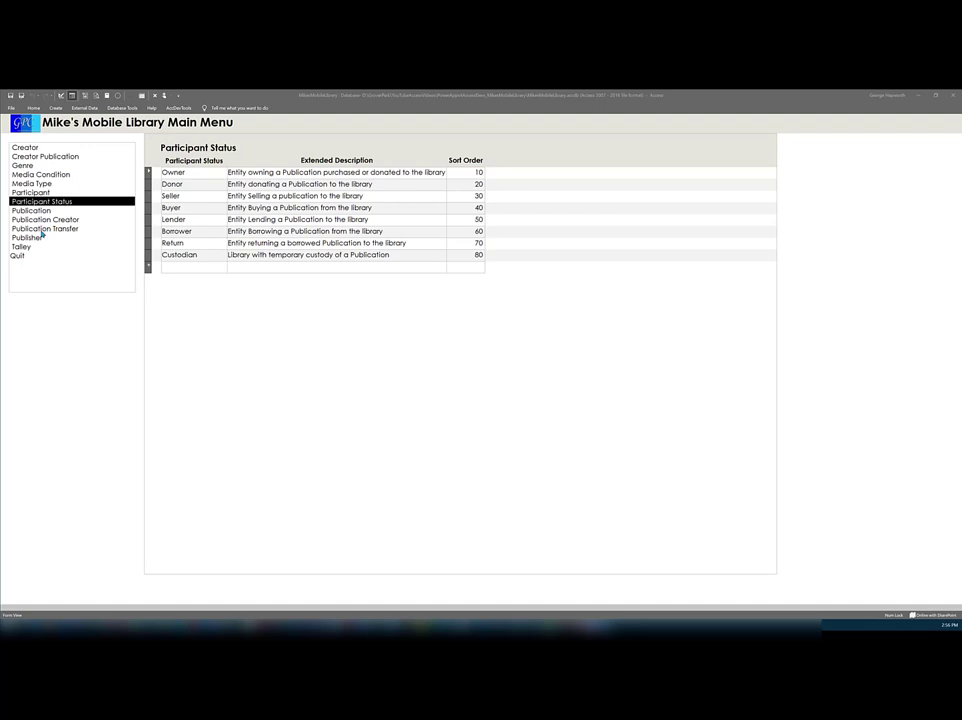
- Open the Publication Transfer form from the Main Menu list
click(44, 228)
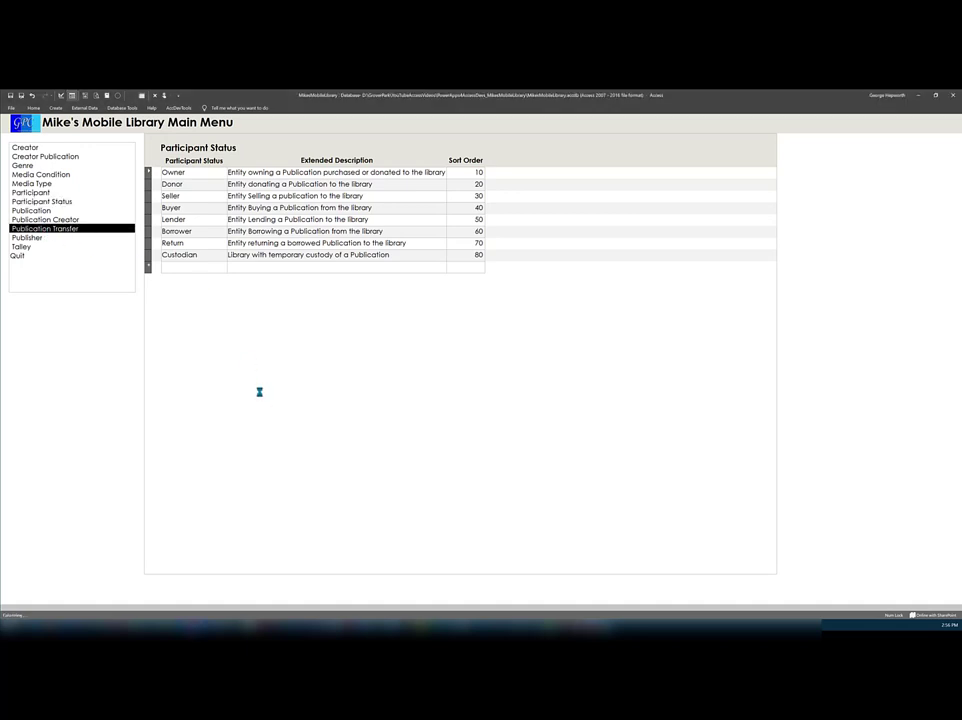
click(44, 228)
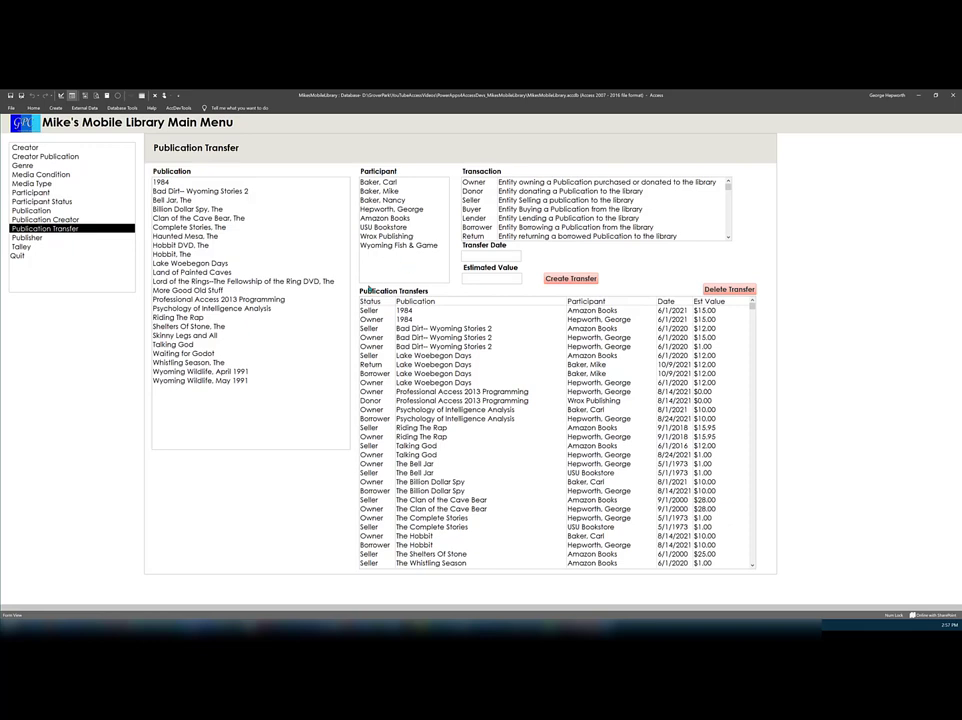
mouse_move(227, 387)
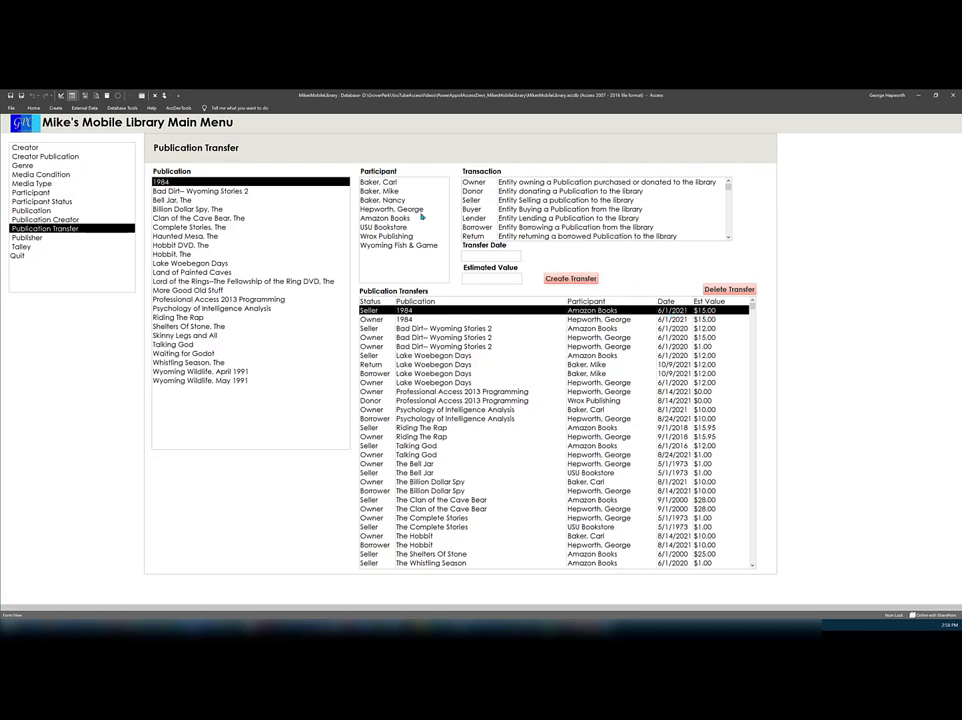
click(385, 218)
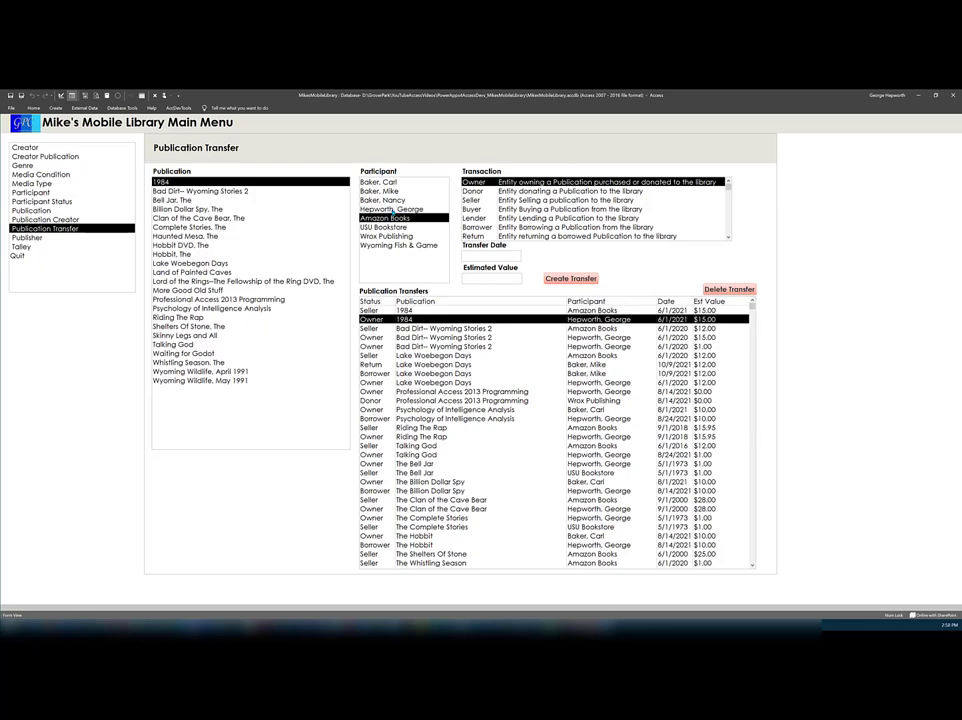
click(391, 208)
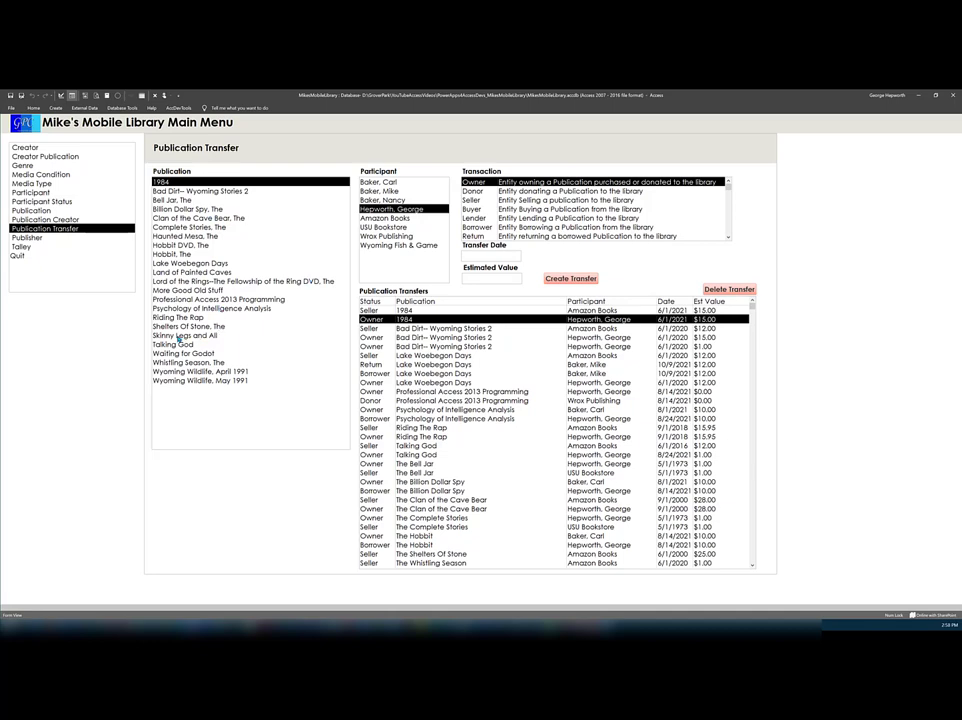
mouse_move(178, 333)
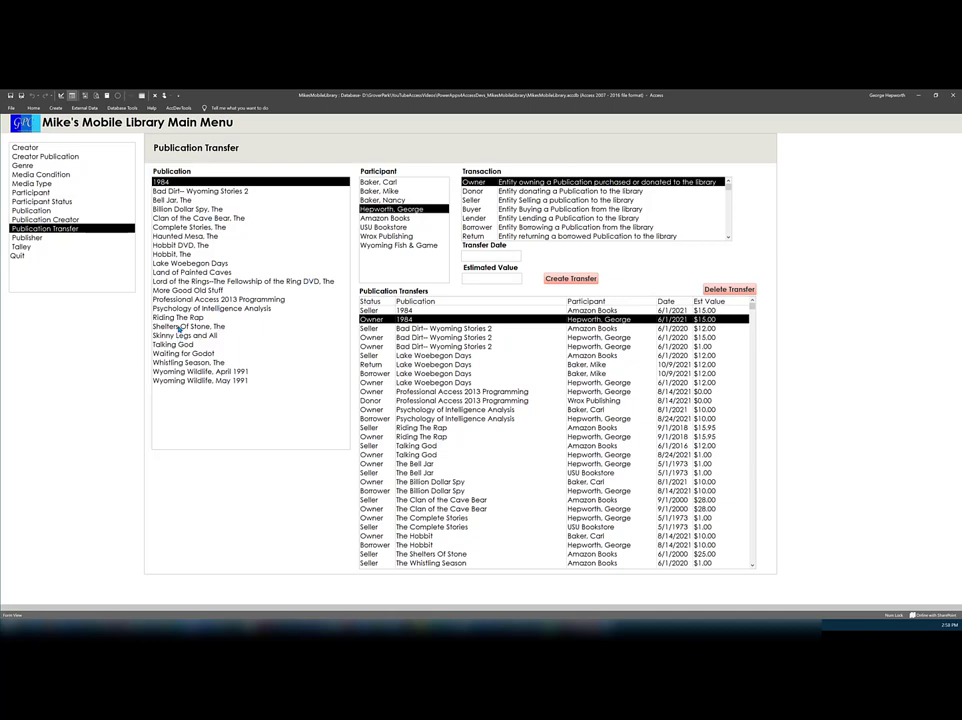
- Create an Owner transfer of The Shelters Of Stone dated 6/1/2020, valued at 25
click(188, 326)
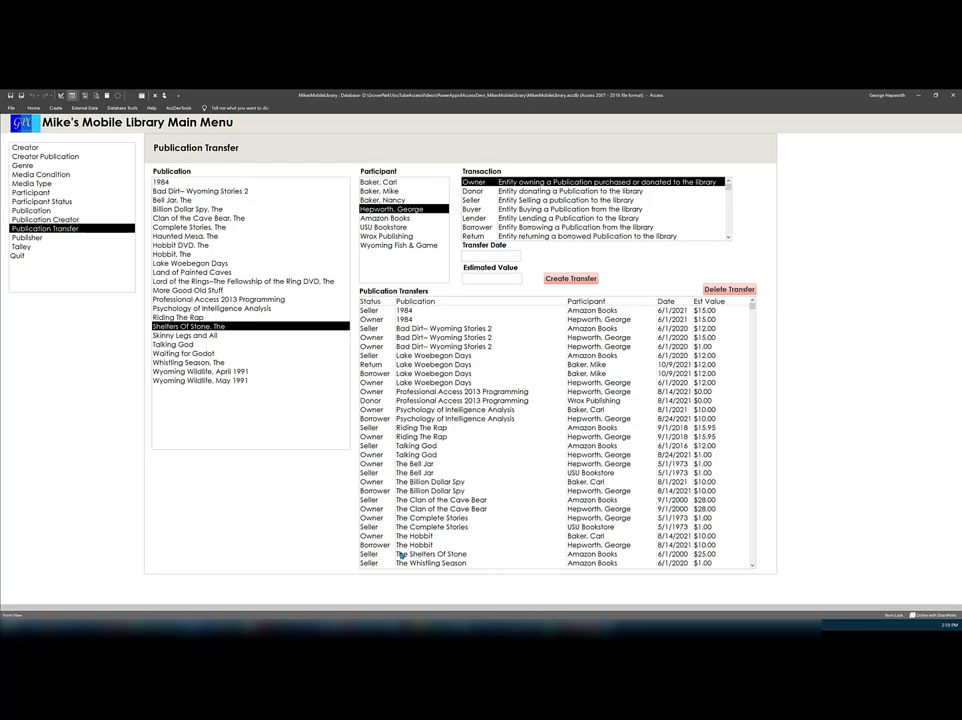
scroll(down, 3)
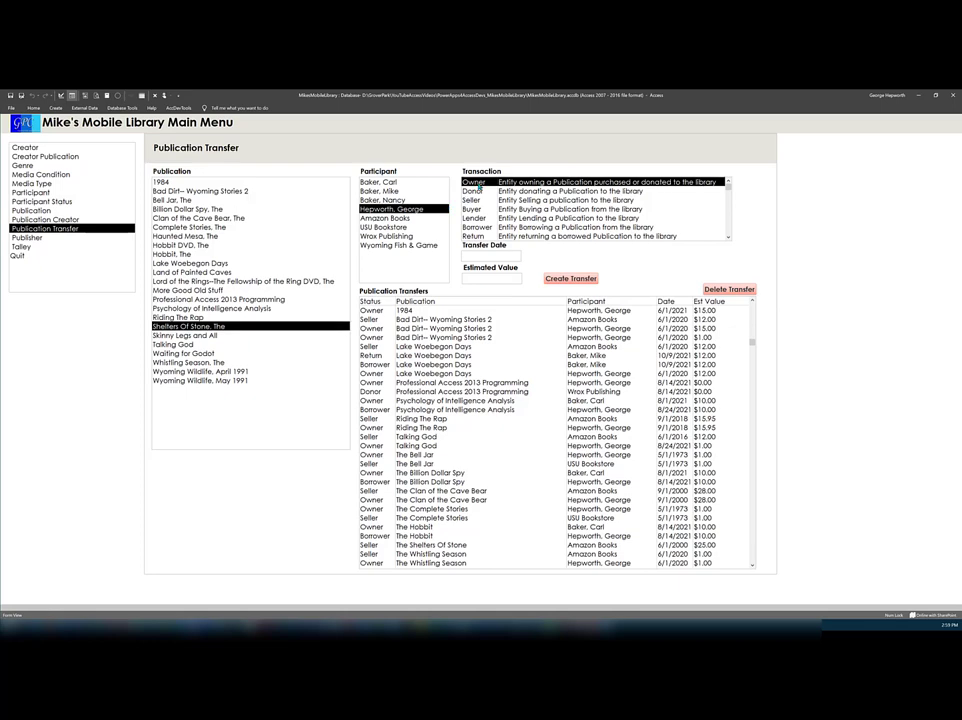
mouse_move(528, 550)
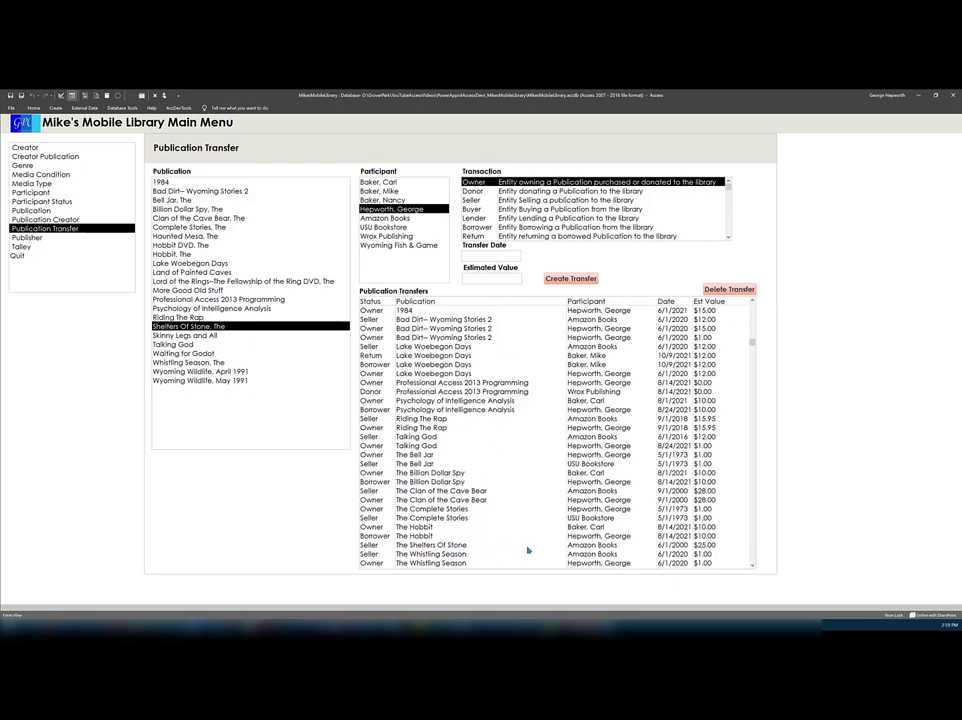
mouse_move(603, 315)
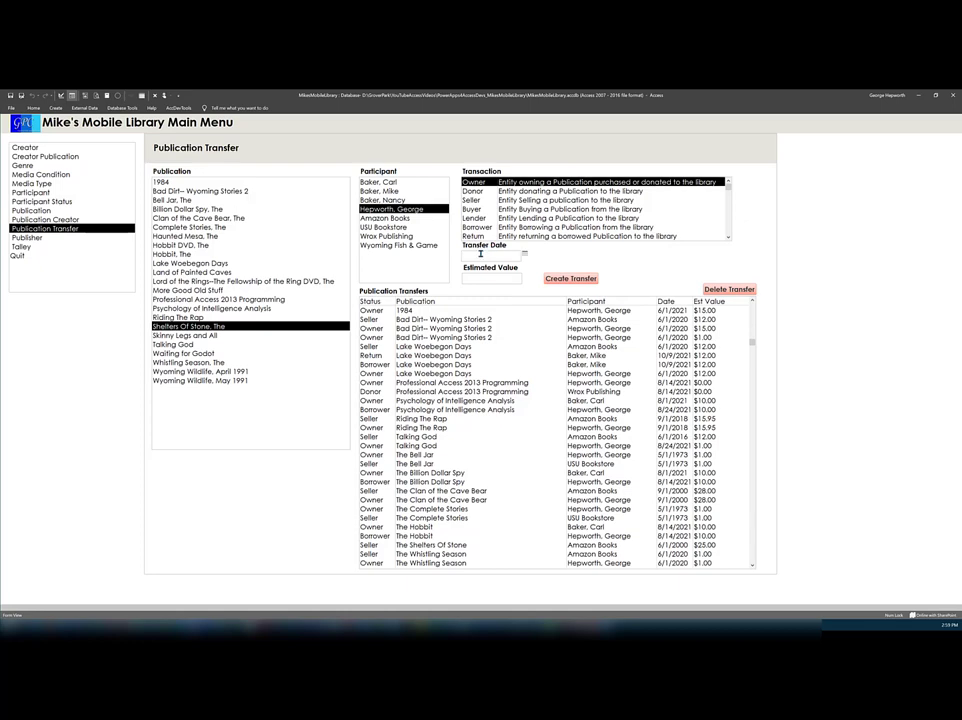
text(6/1)
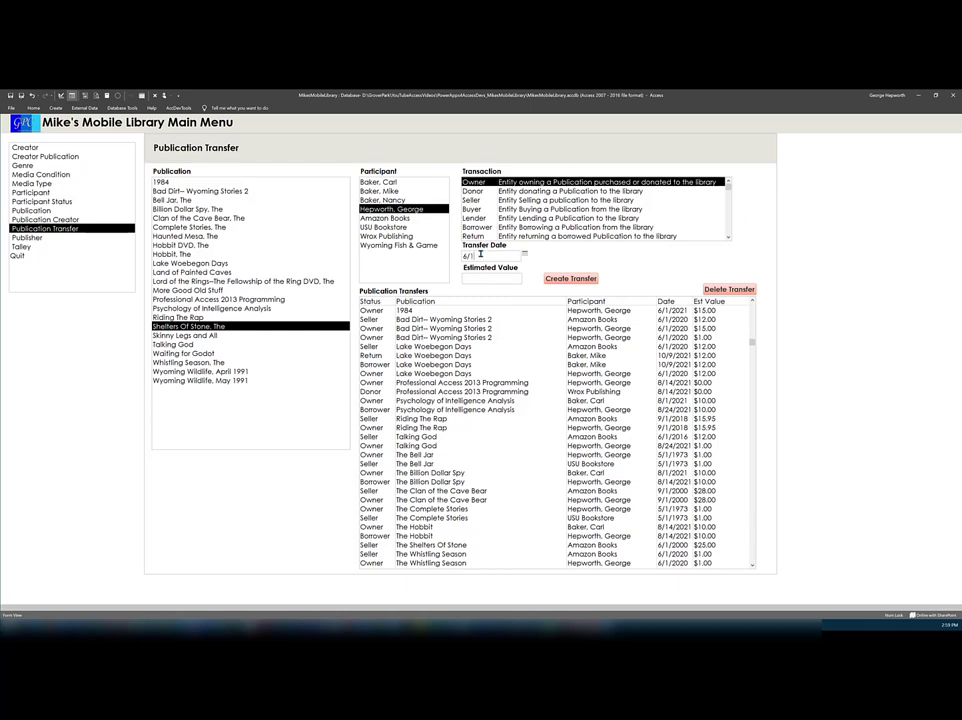
text(6/1/2020)
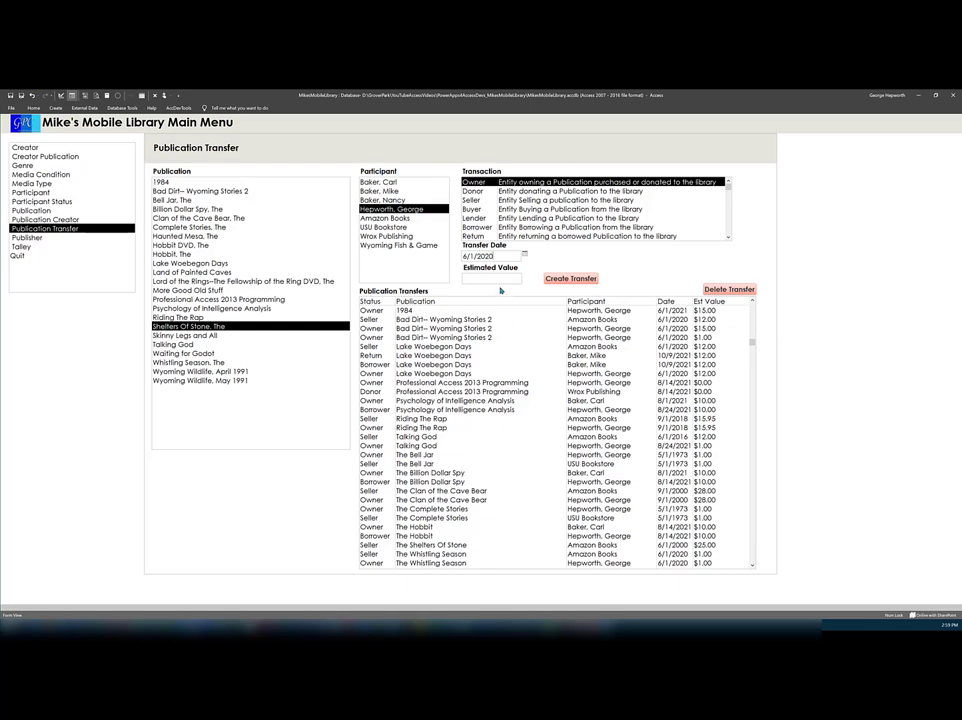
text(25.00)
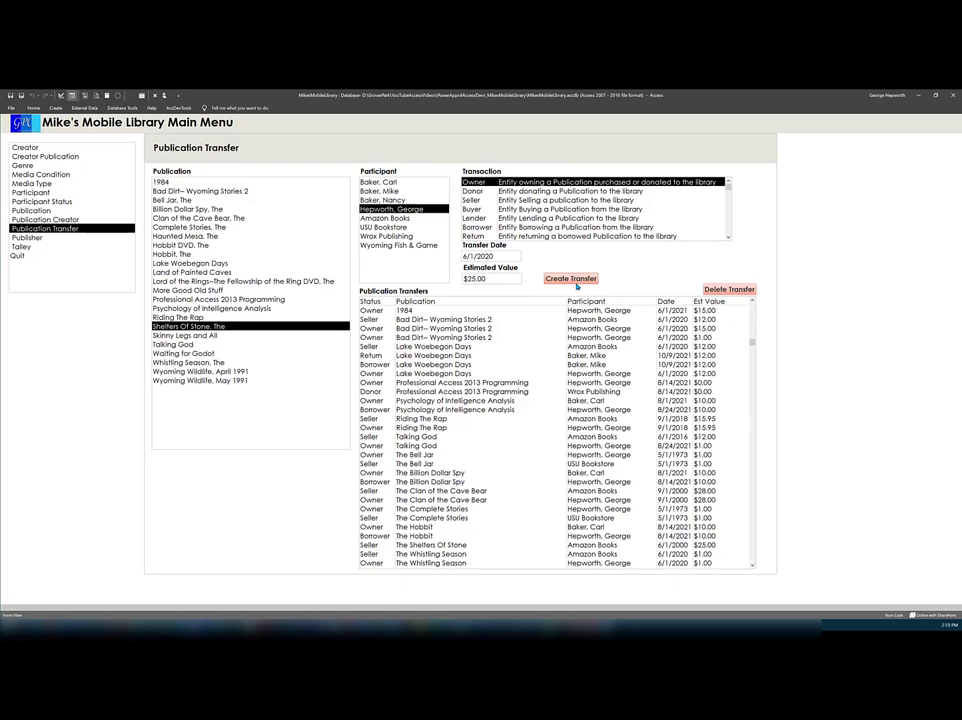
click(571, 278)
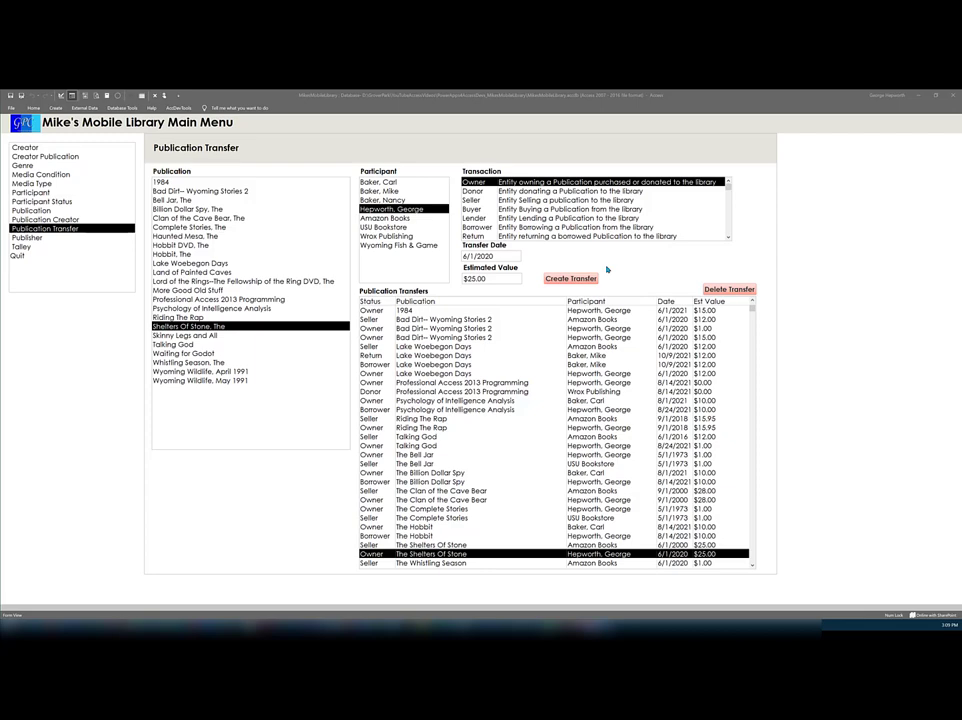
mouse_move(607, 279)
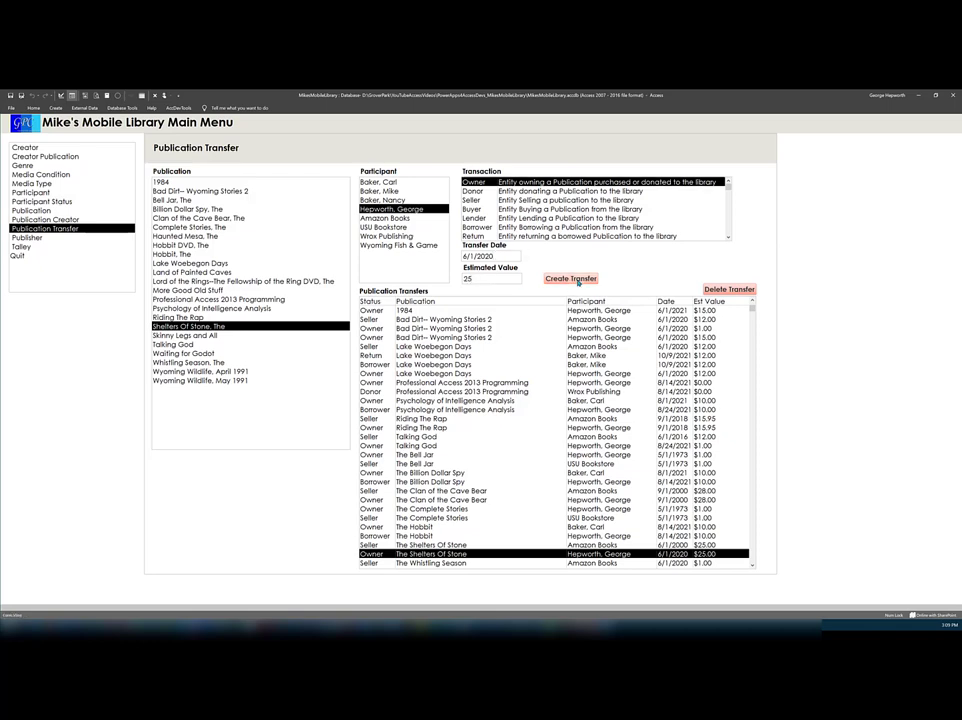
click(571, 278)
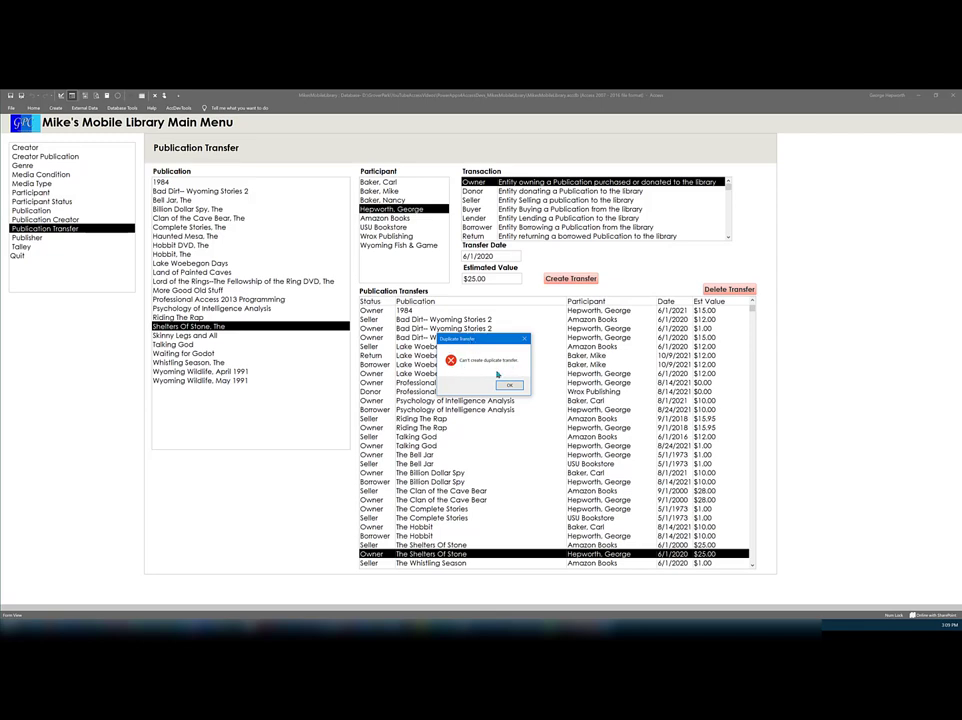
mouse_move(503, 375)
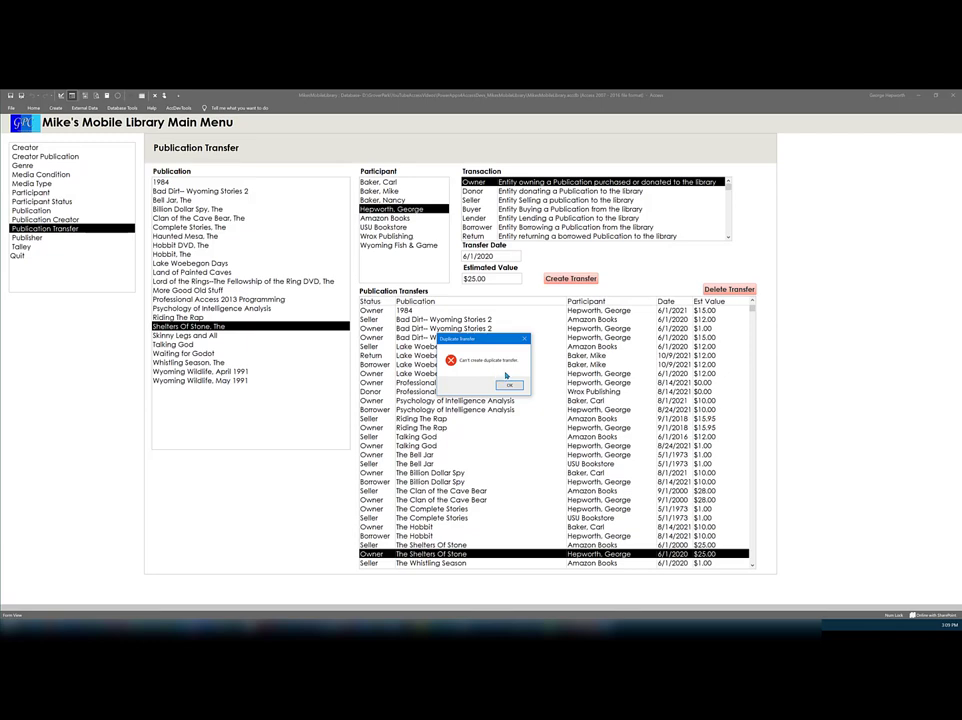
click(508, 386)
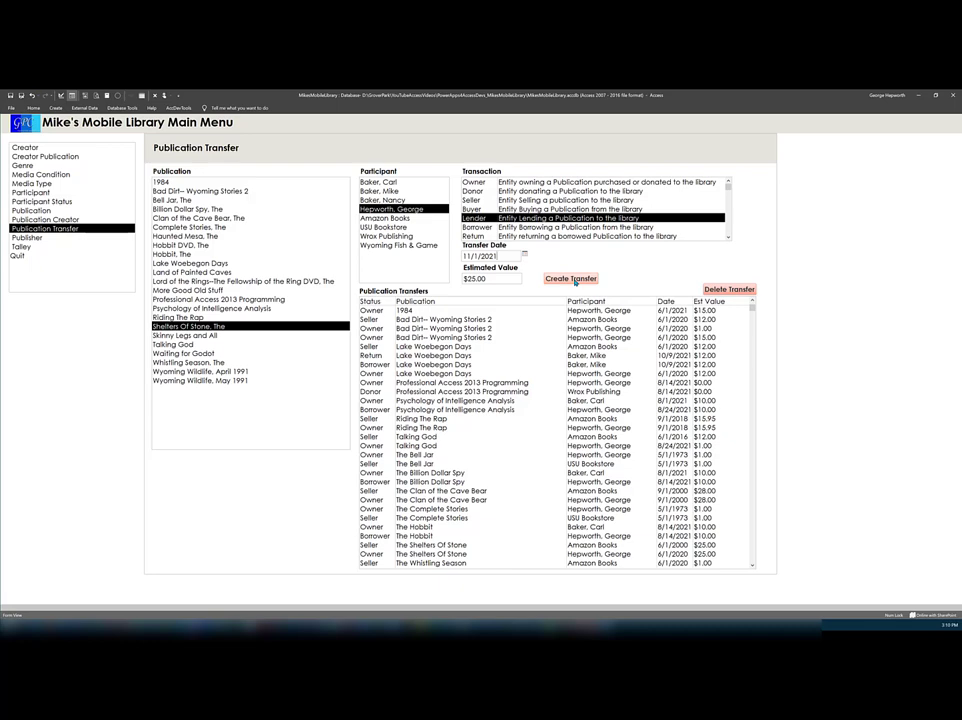
- Create the Return transfer for The Shelters Of Stone with the entered details
click(571, 278)
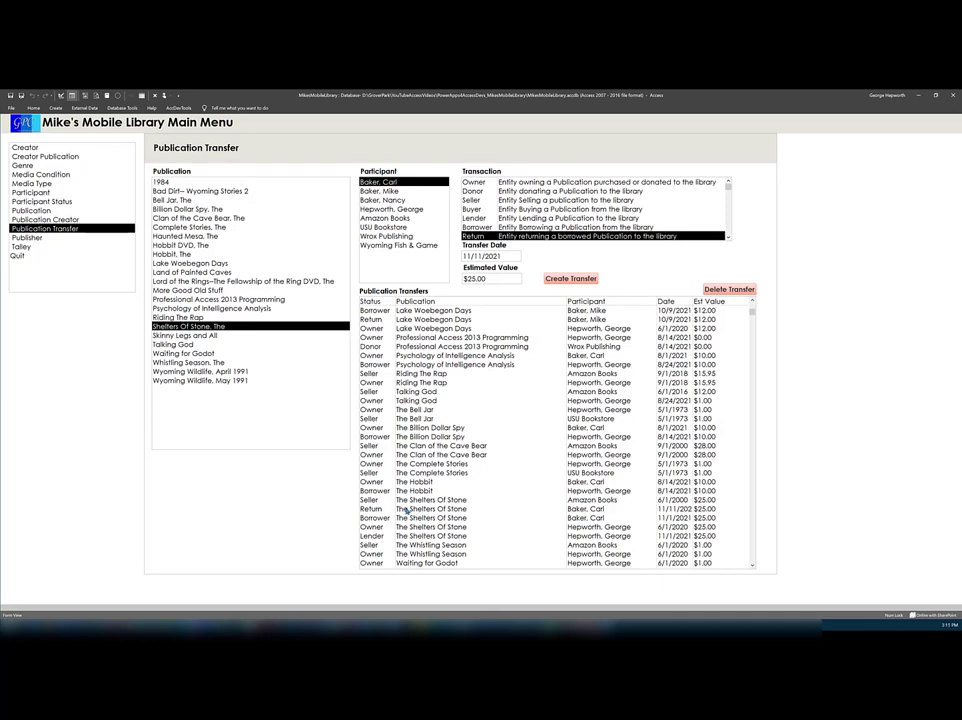
mouse_move(480, 510)
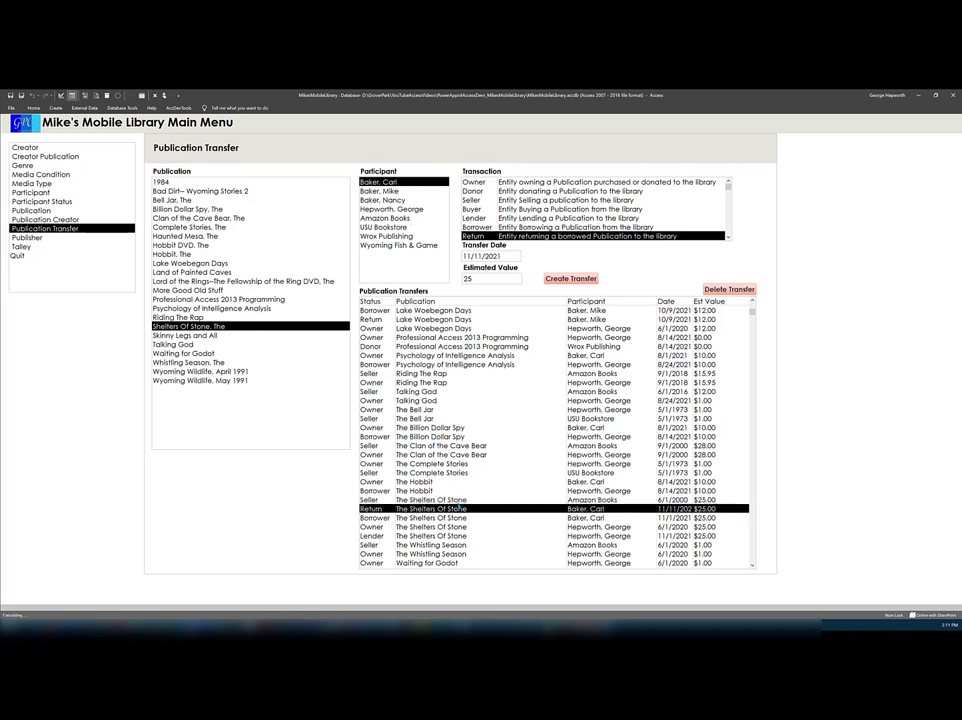
- Delete The Shelters Of Stone's Return, Seller, Borrower and Lender transfer records
click(729, 289)
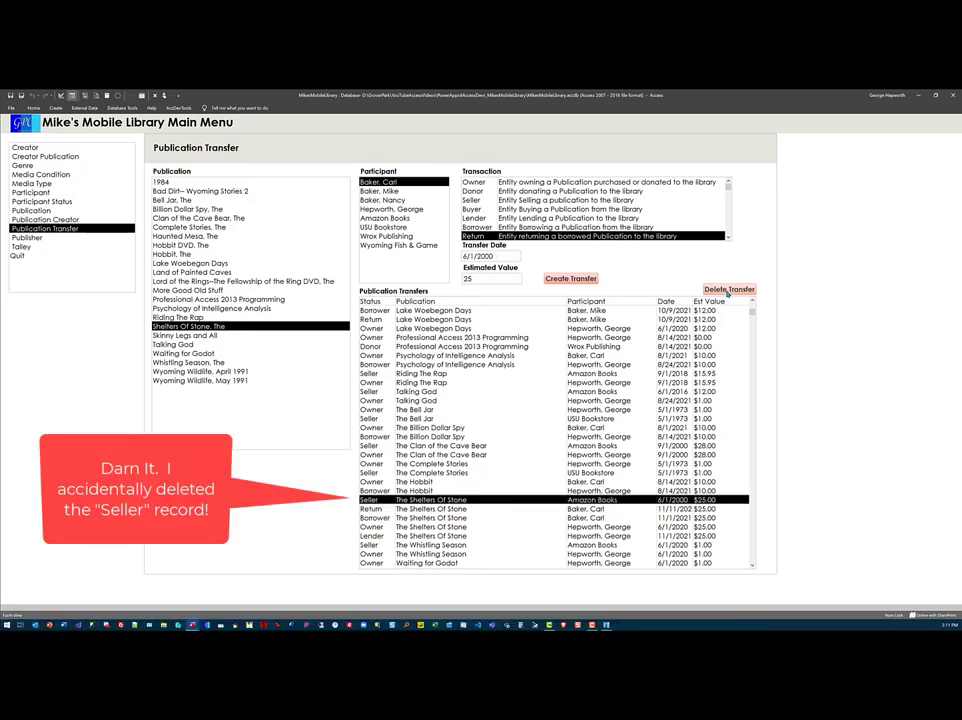
click(729, 289)
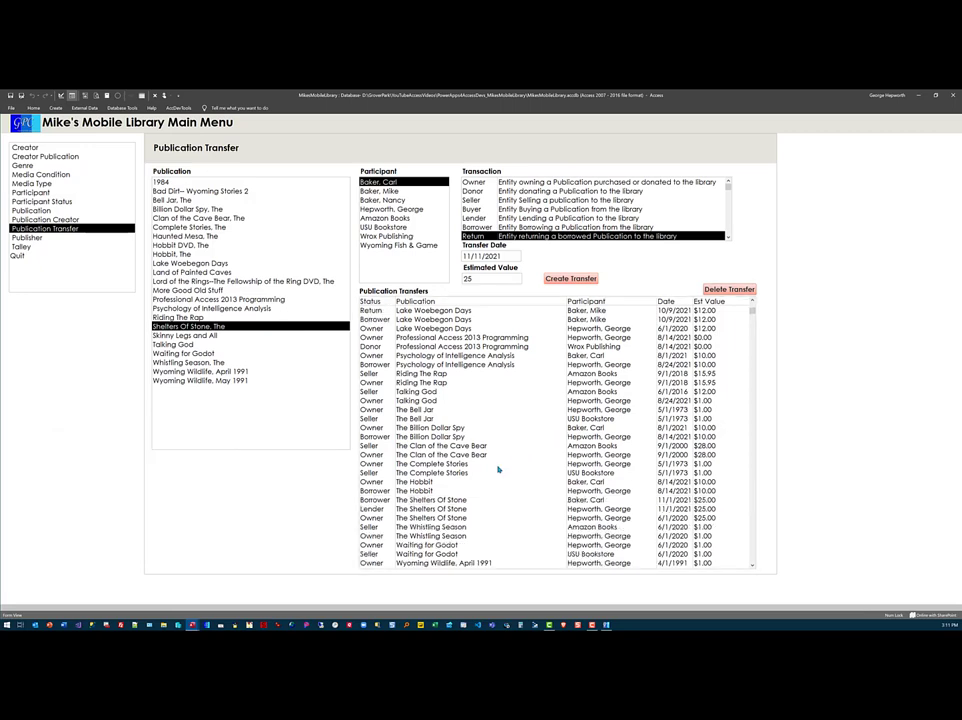
click(450, 499)
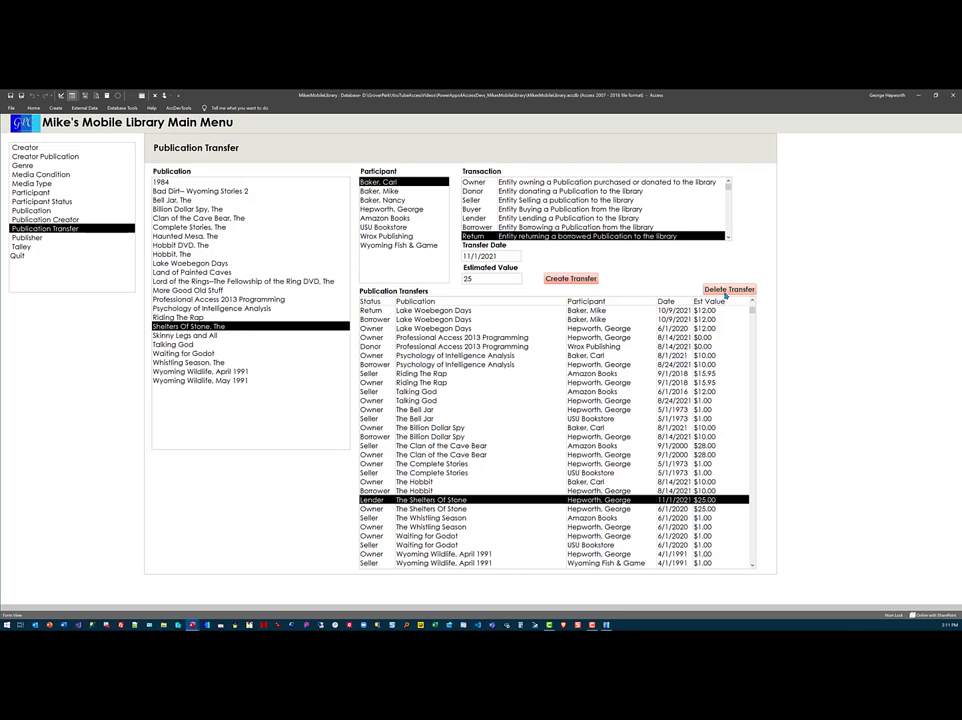
click(729, 289)
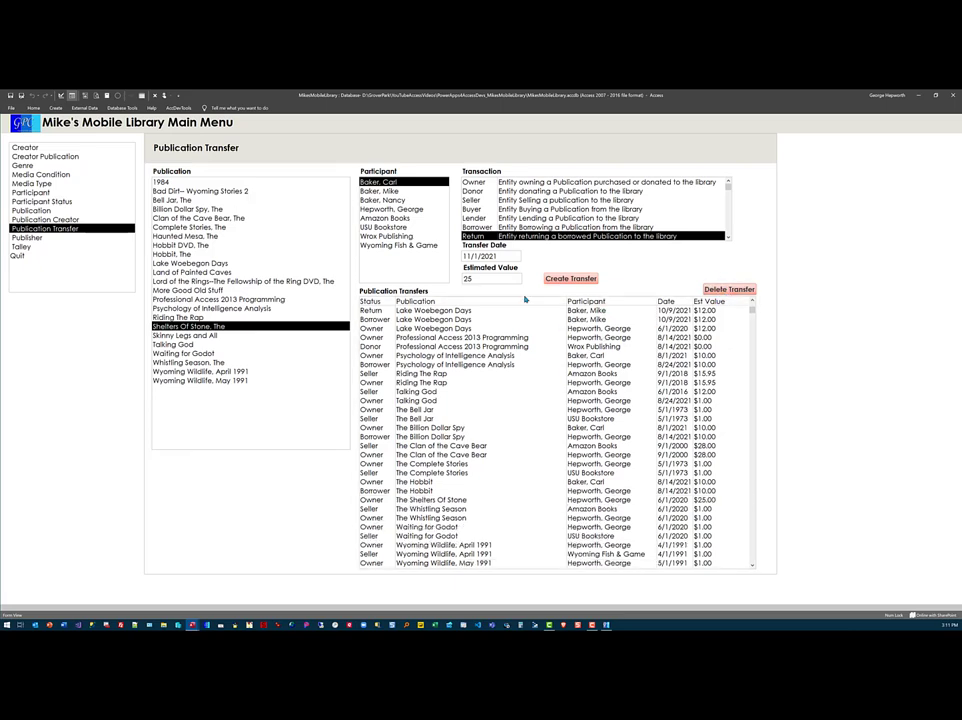
mouse_move(70, 253)
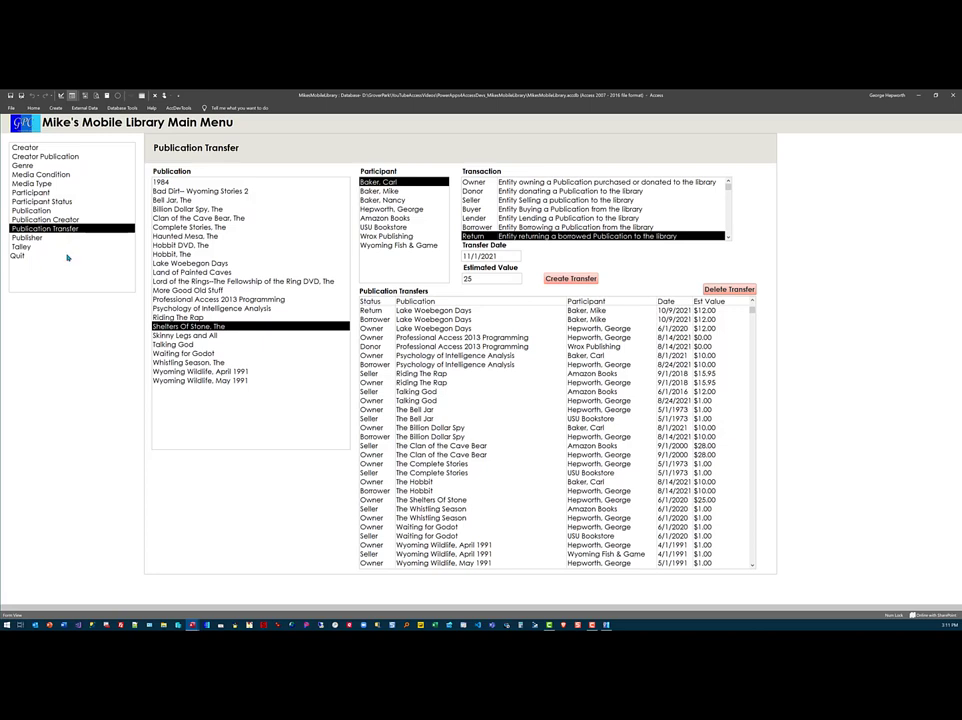
mouse_move(70, 256)
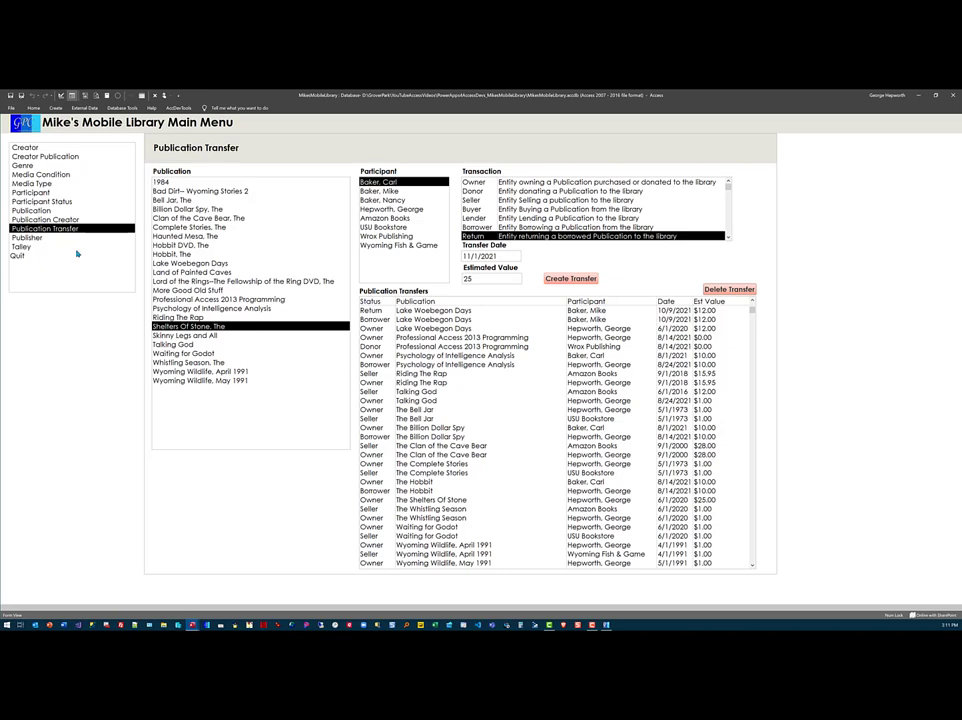
mouse_move(101, 181)
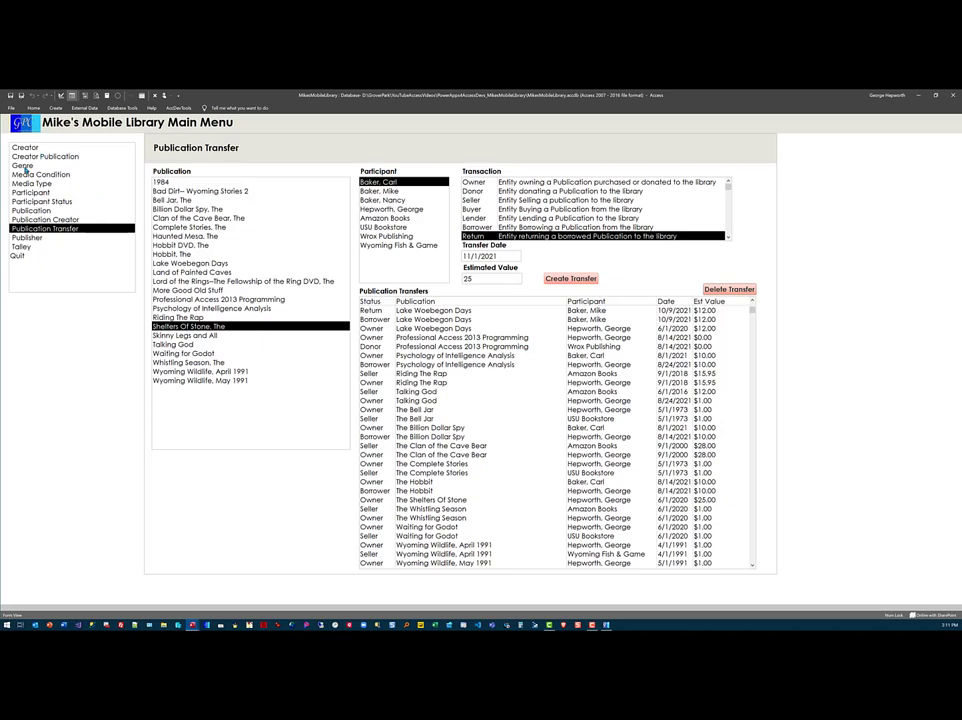
- View the Genre, Media Condition, then Media Type lookup lists
click(22, 165)
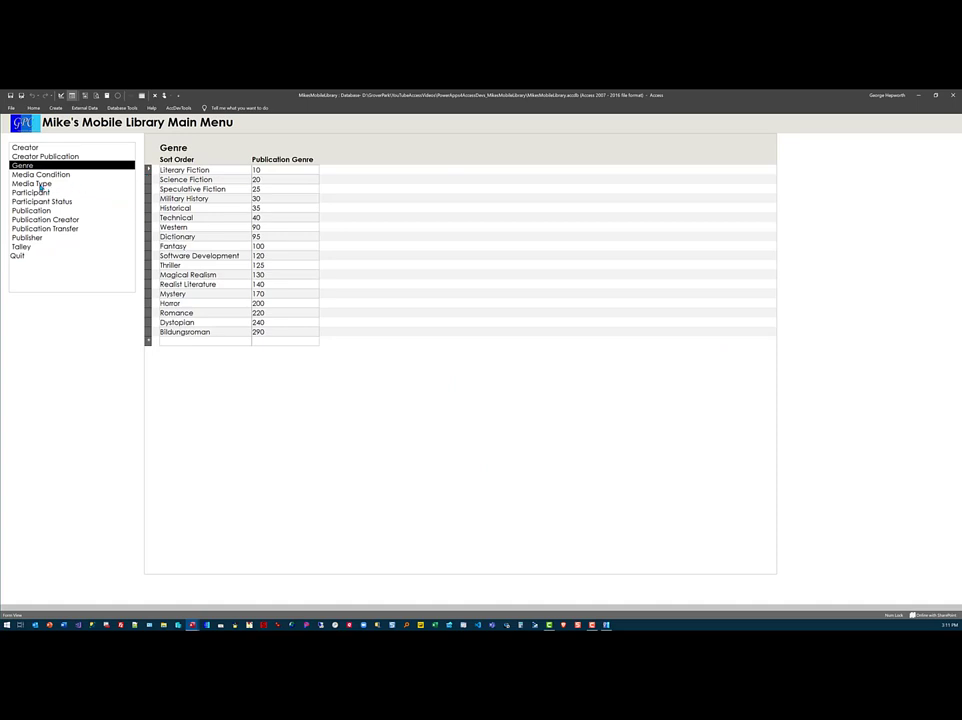
click(40, 174)
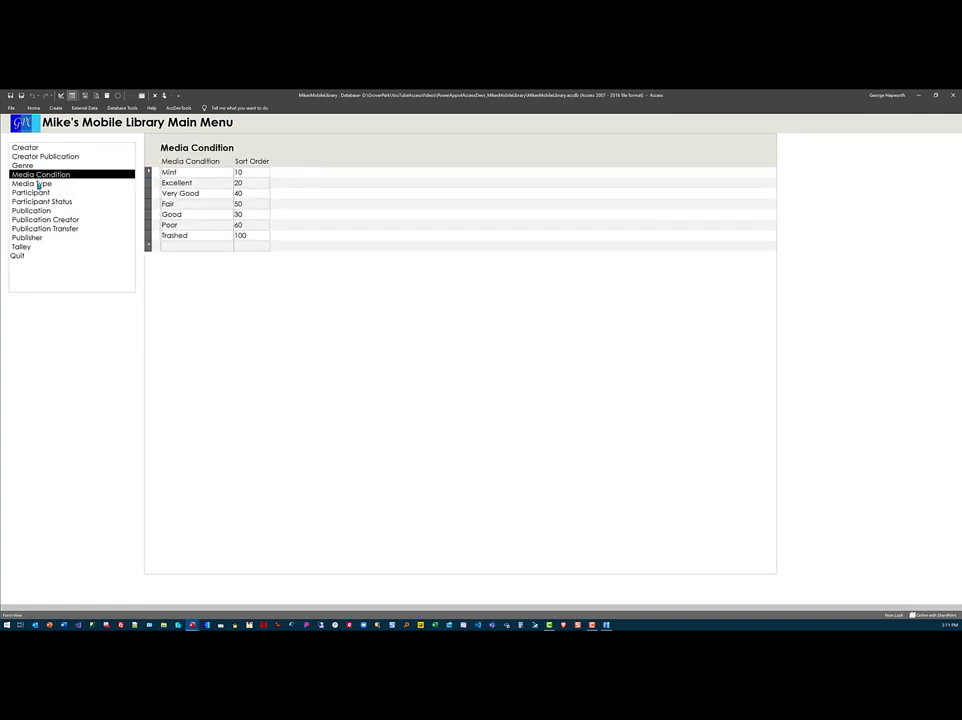
click(31, 183)
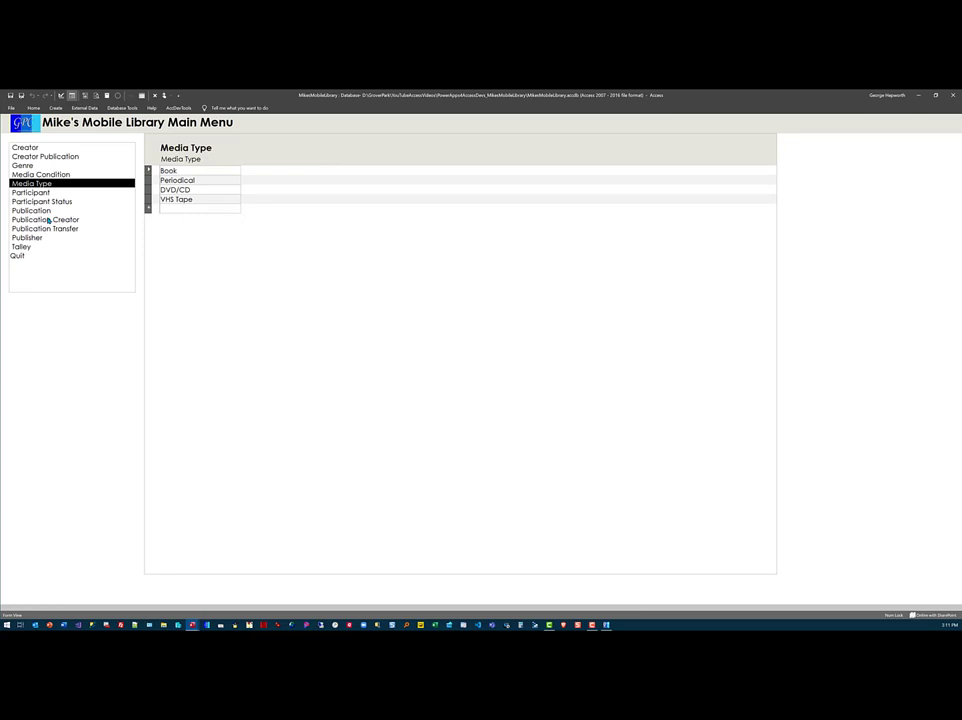
mouse_move(22, 247)
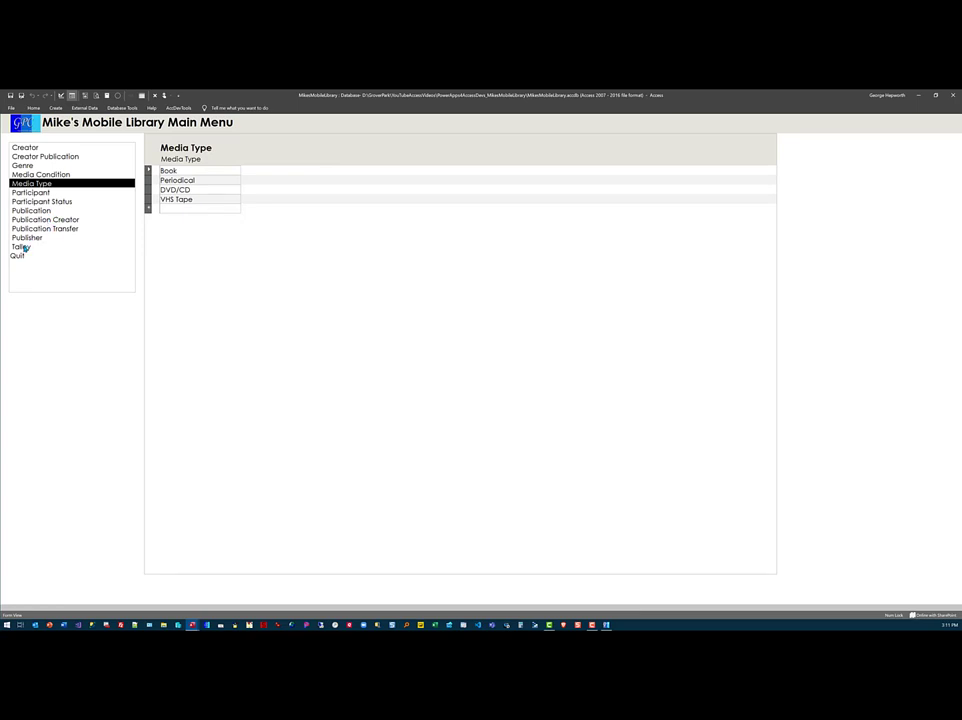
- Open the Talley form and scroll its Talley Count list down to 100
click(20, 247)
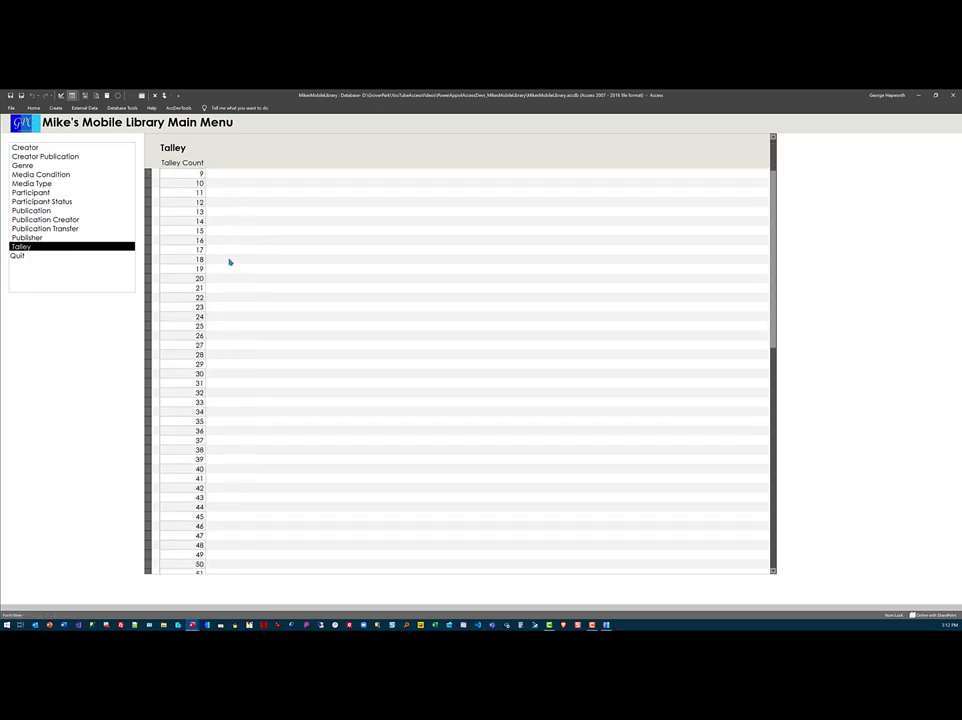
scroll(down, 3)
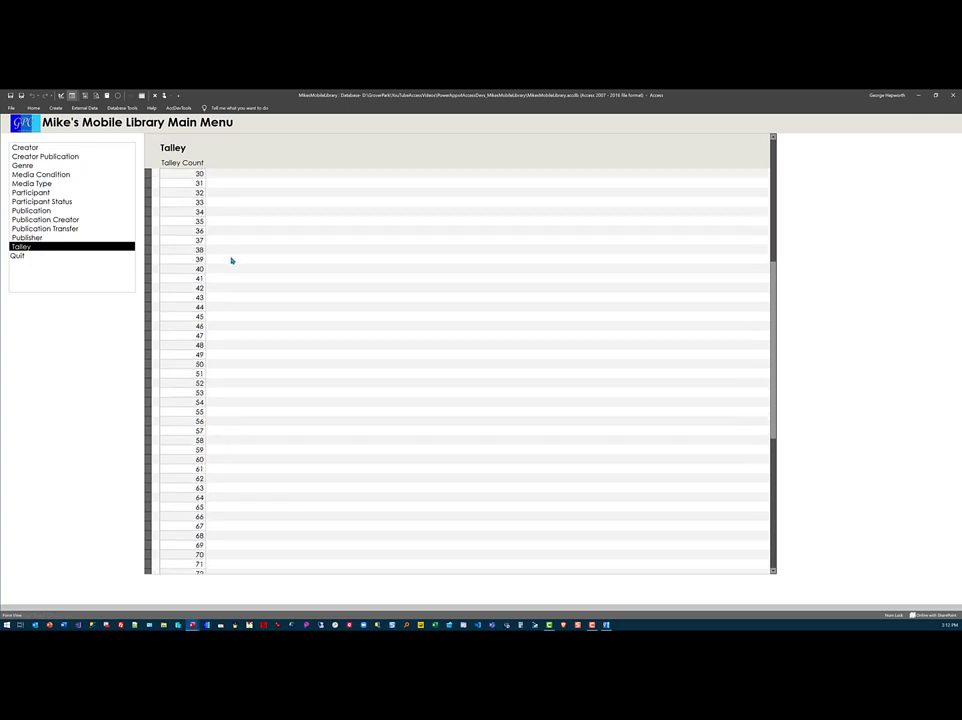
scroll(down, 3)
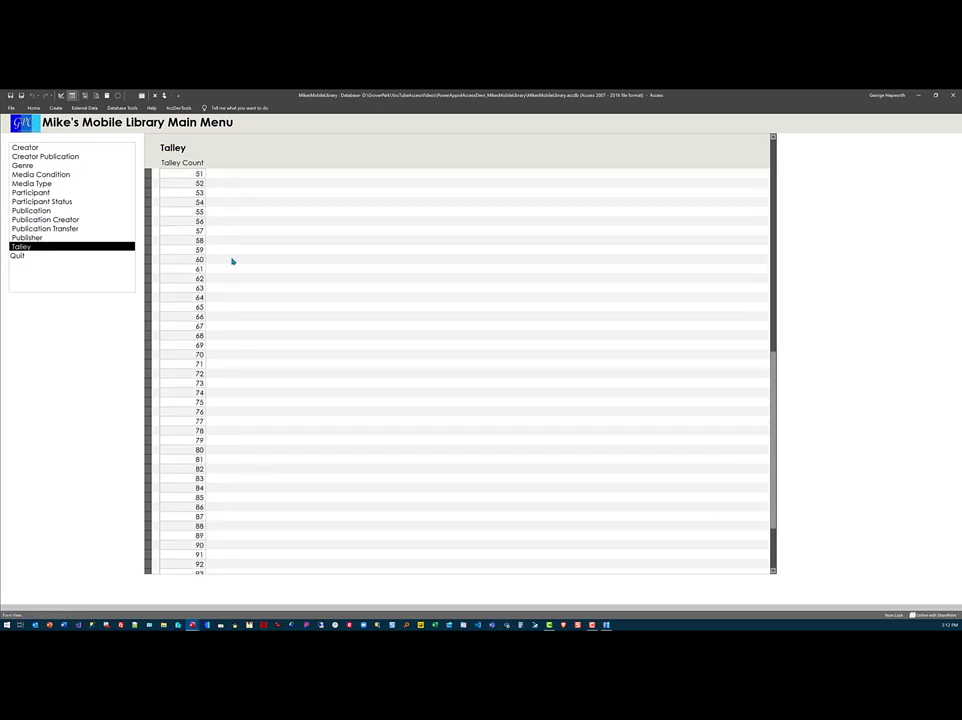
scroll(down, 3)
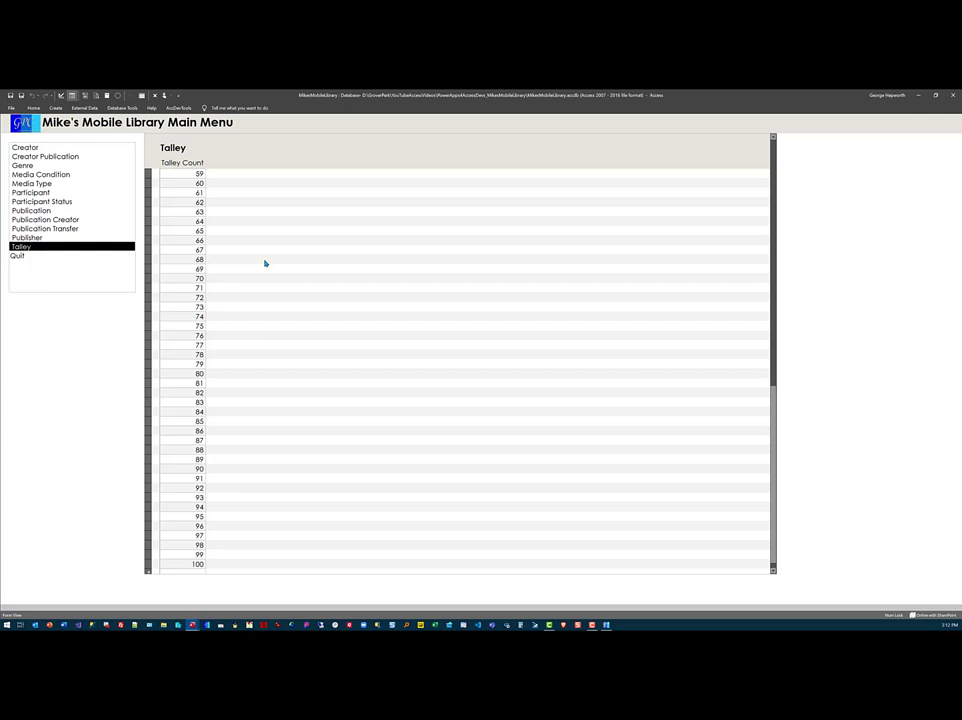
mouse_move(267, 262)
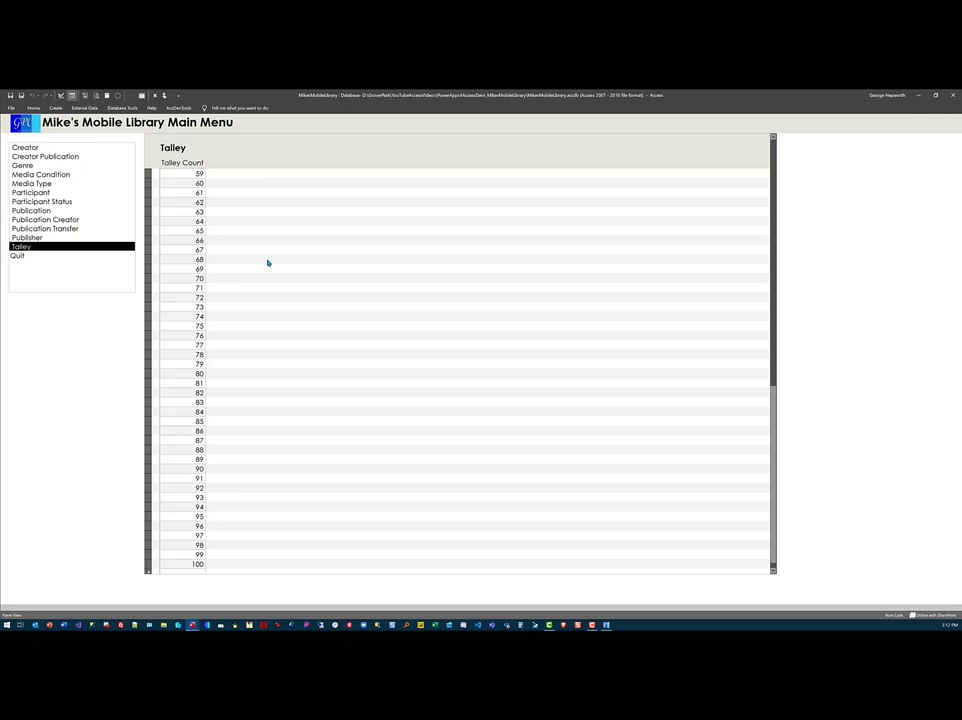
mouse_move(251, 267)
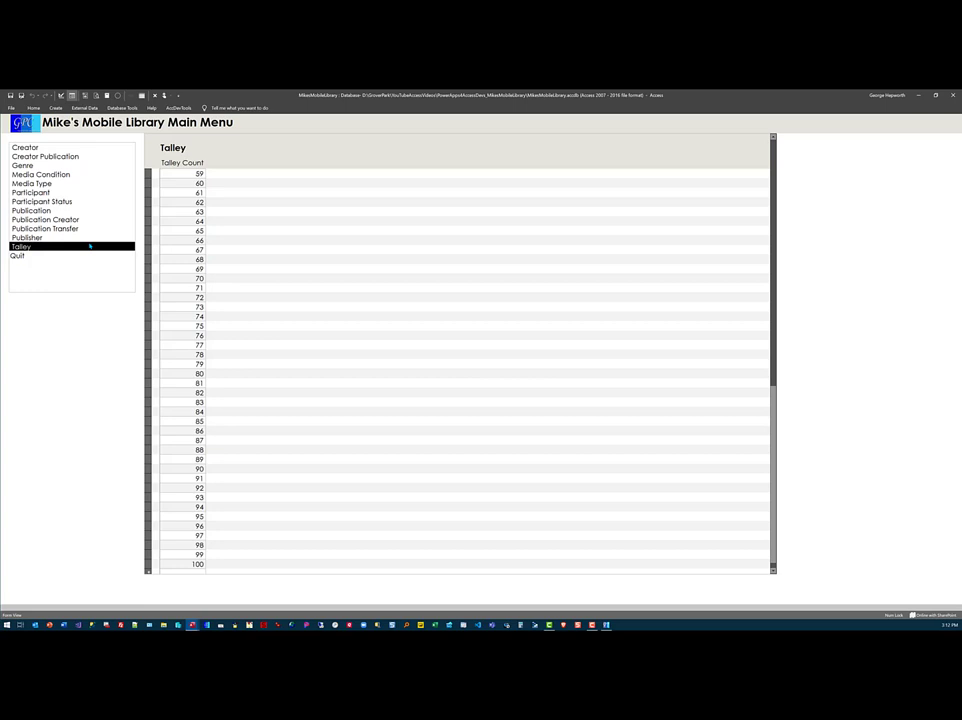
mouse_move(64, 195)
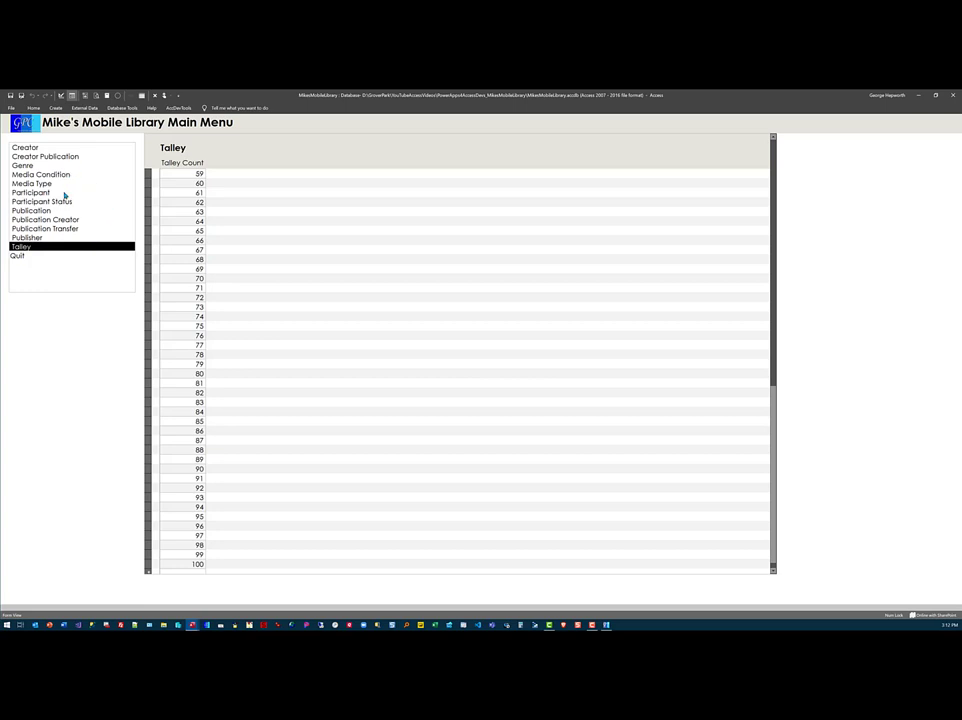
- Open the Publication form on The Shelters Of Stone record
click(30, 210)
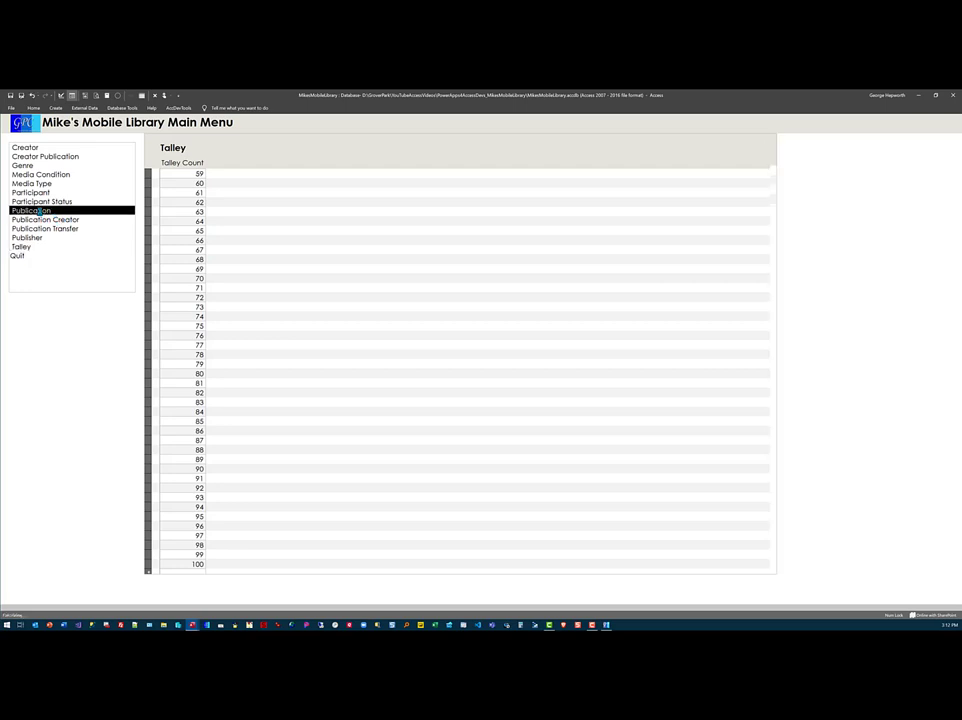
click(30, 210)
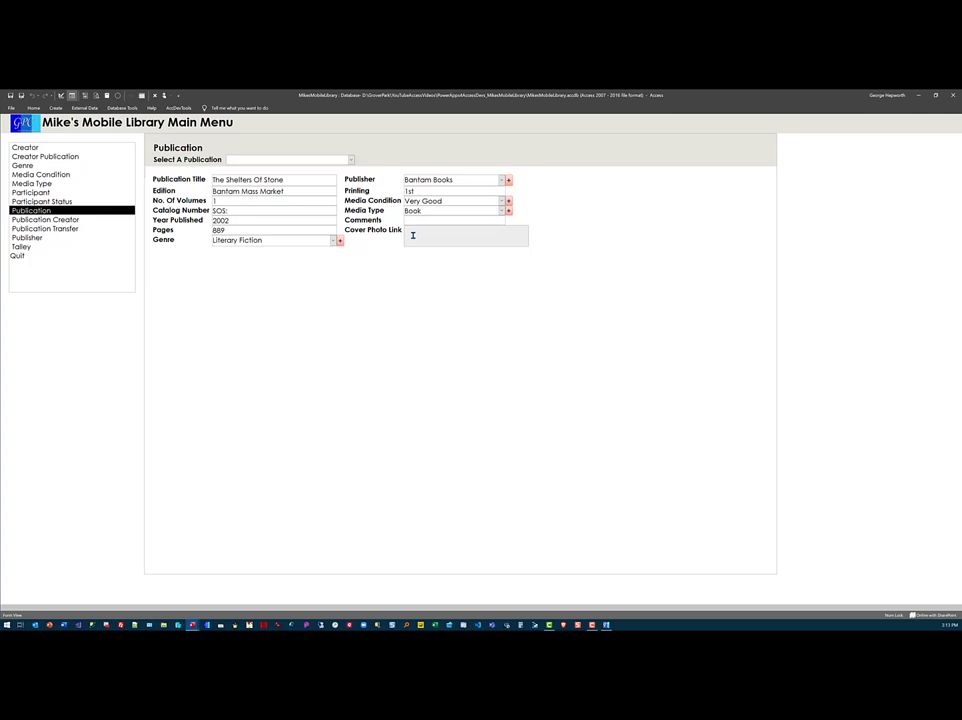
mouse_move(410, 230)
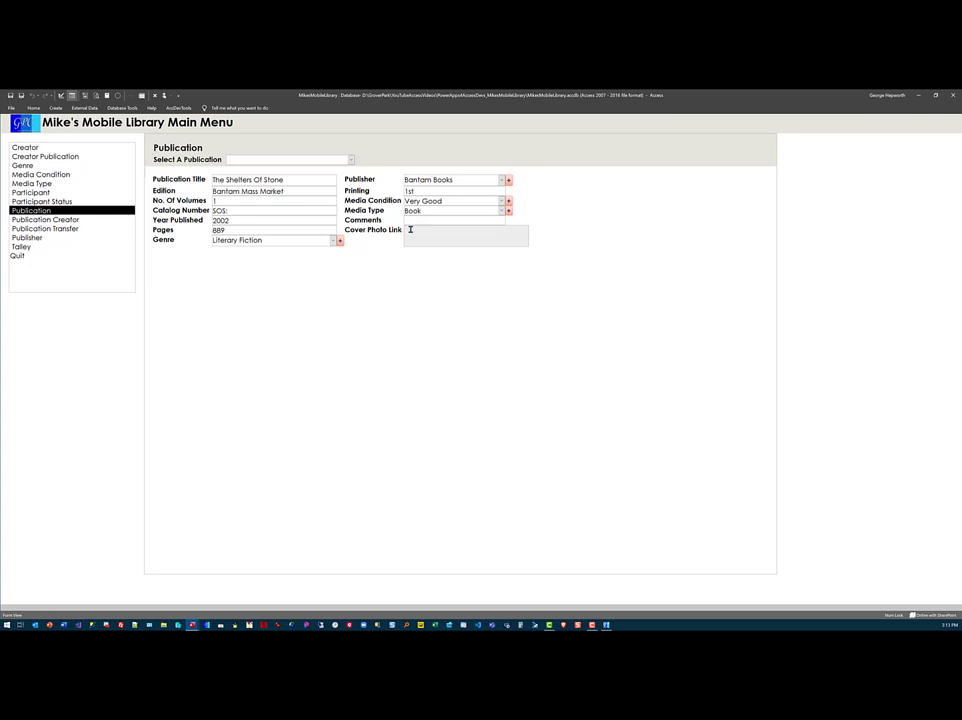